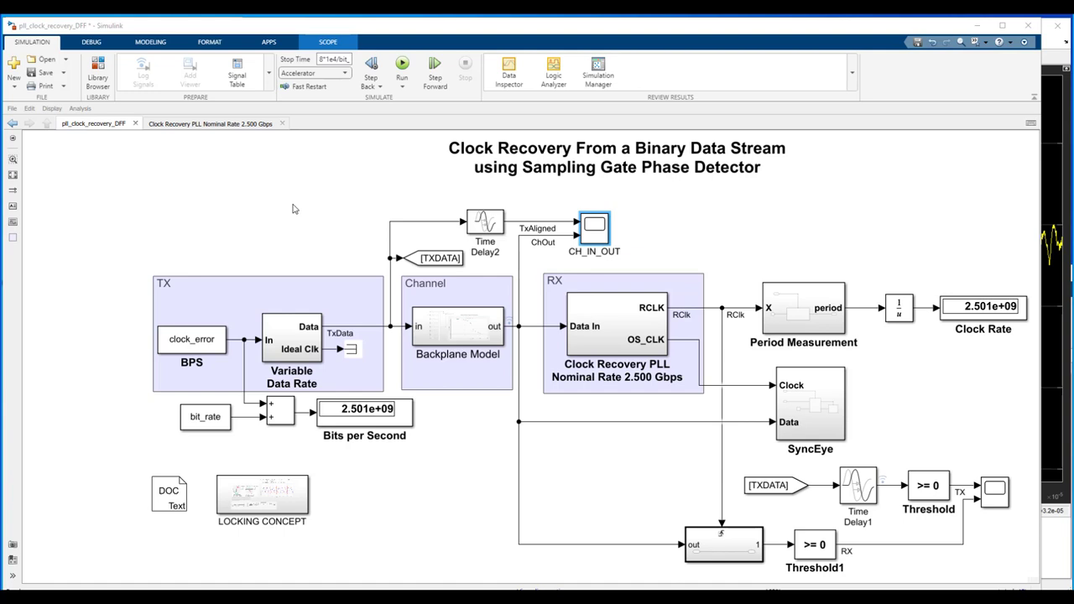
Step: Browse blocks around the Clock Recovery PLL in the top-level model
click(227, 303)
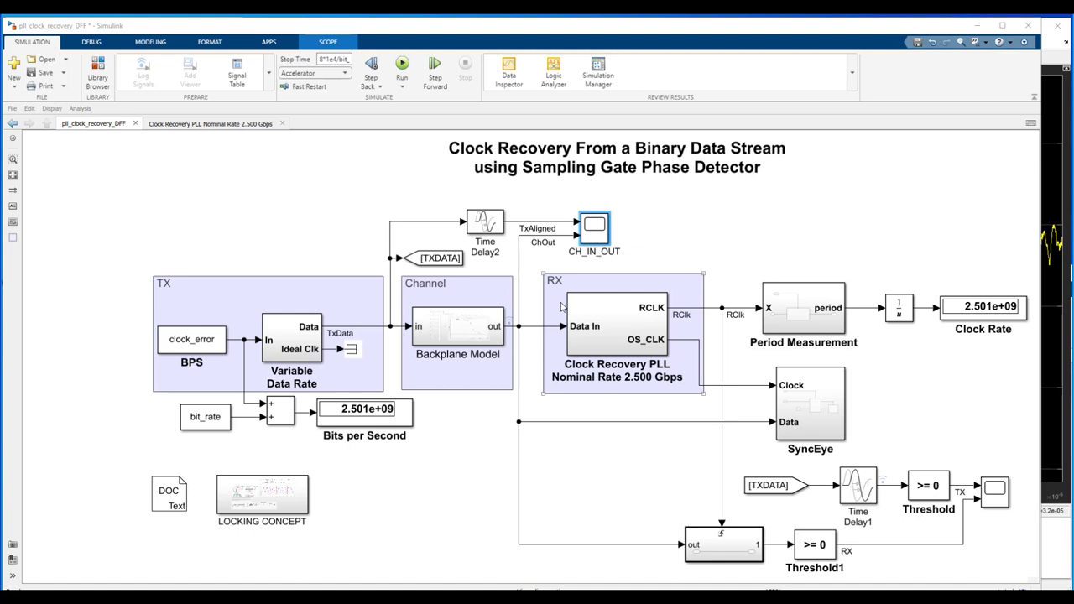
click(621, 327)
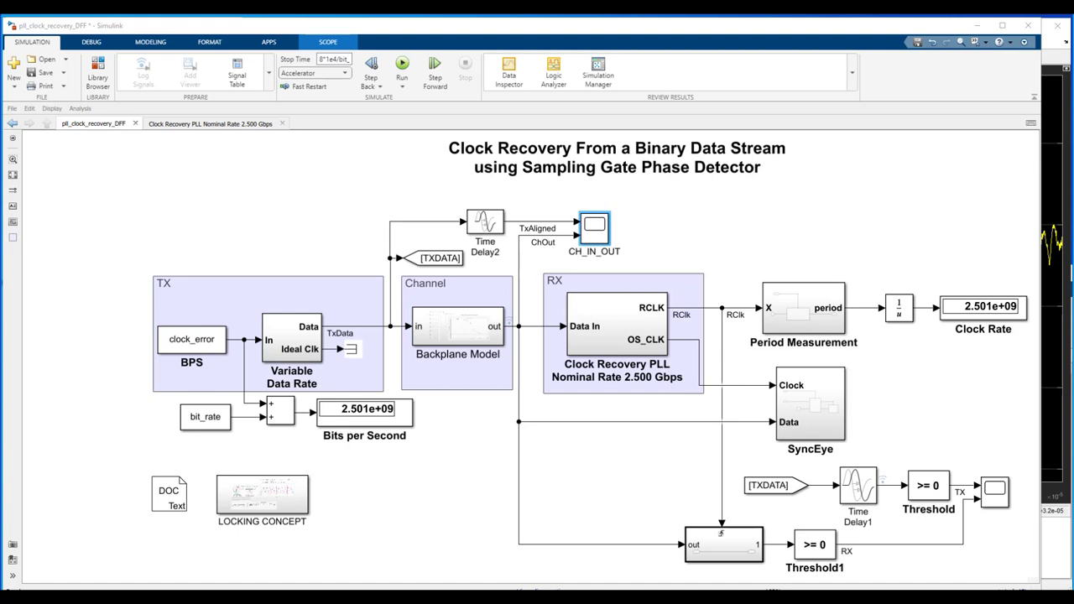
click(265, 282)
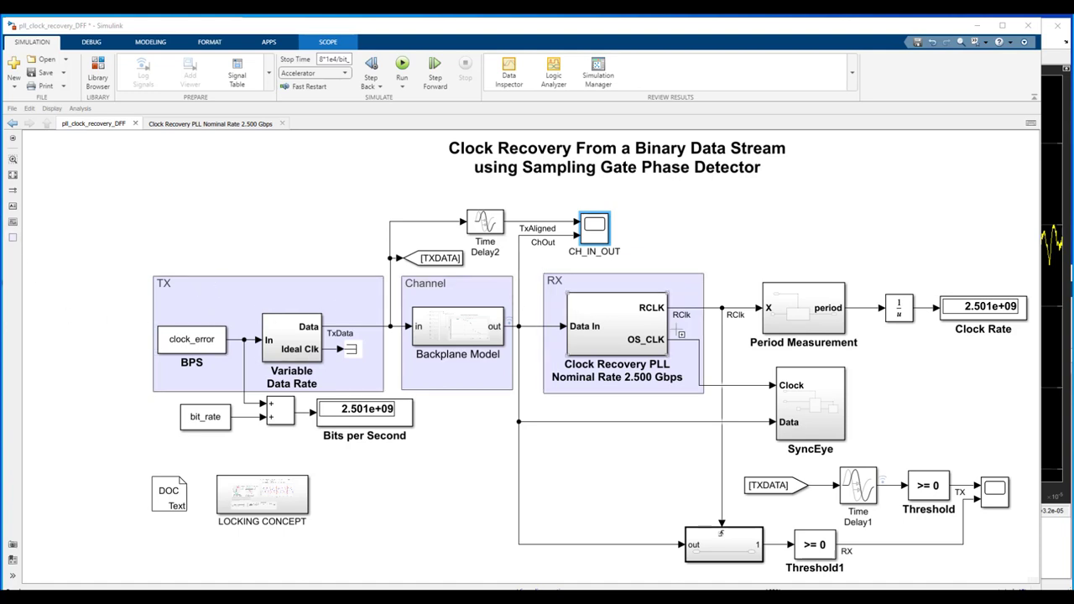
click(621, 327)
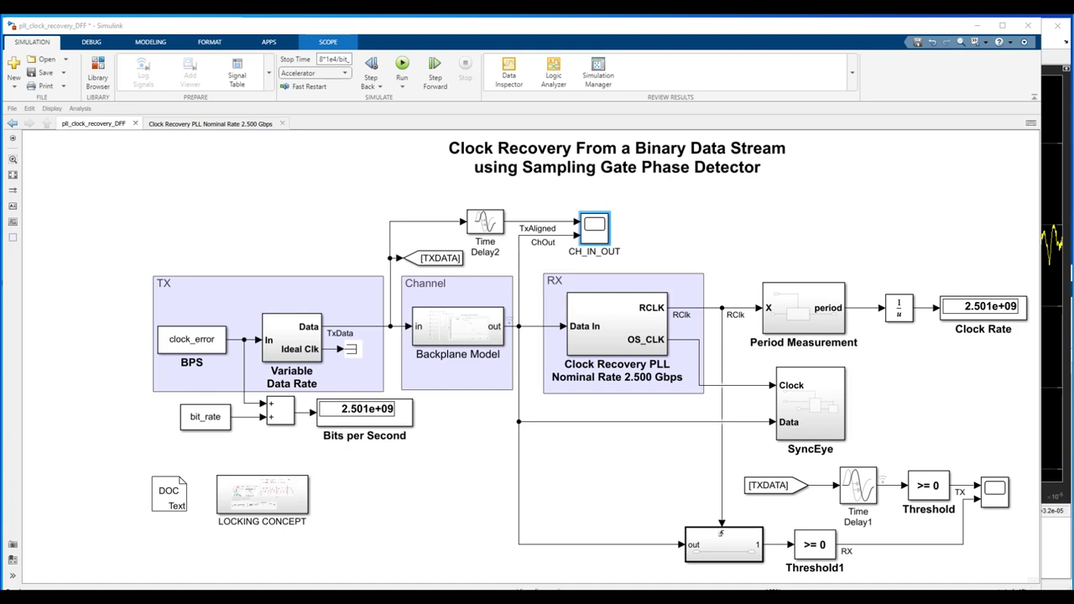
mouse_move(299, 446)
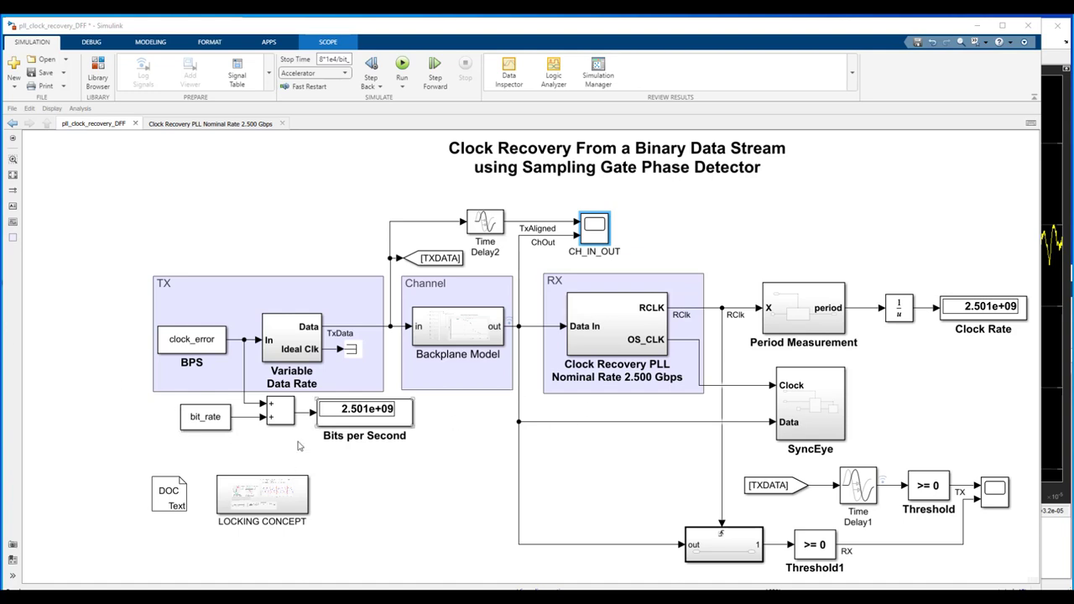
mouse_move(366, 420)
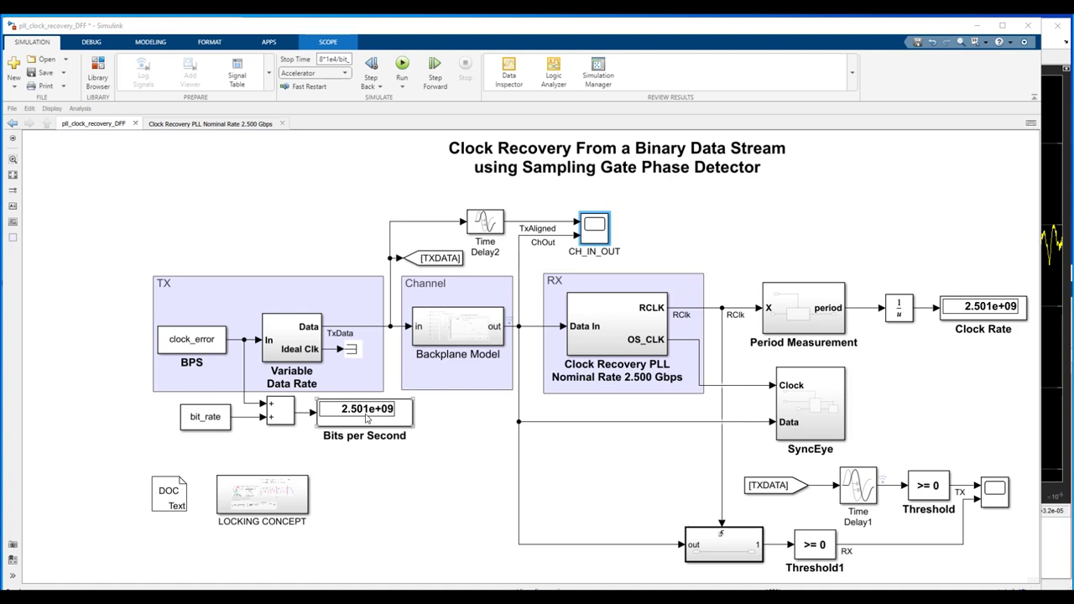
click(618, 328)
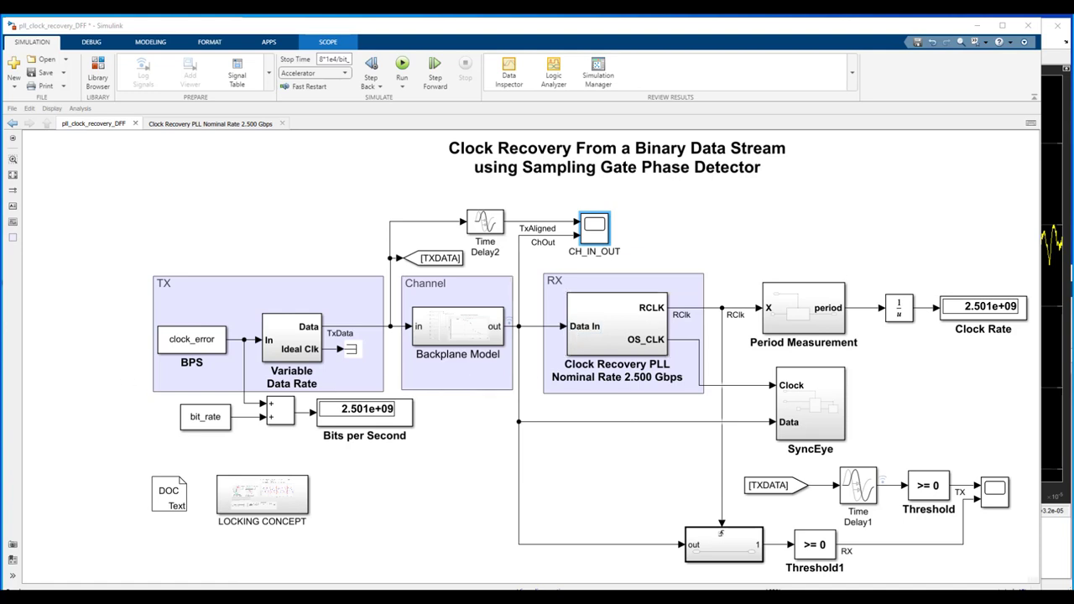
mouse_move(210, 272)
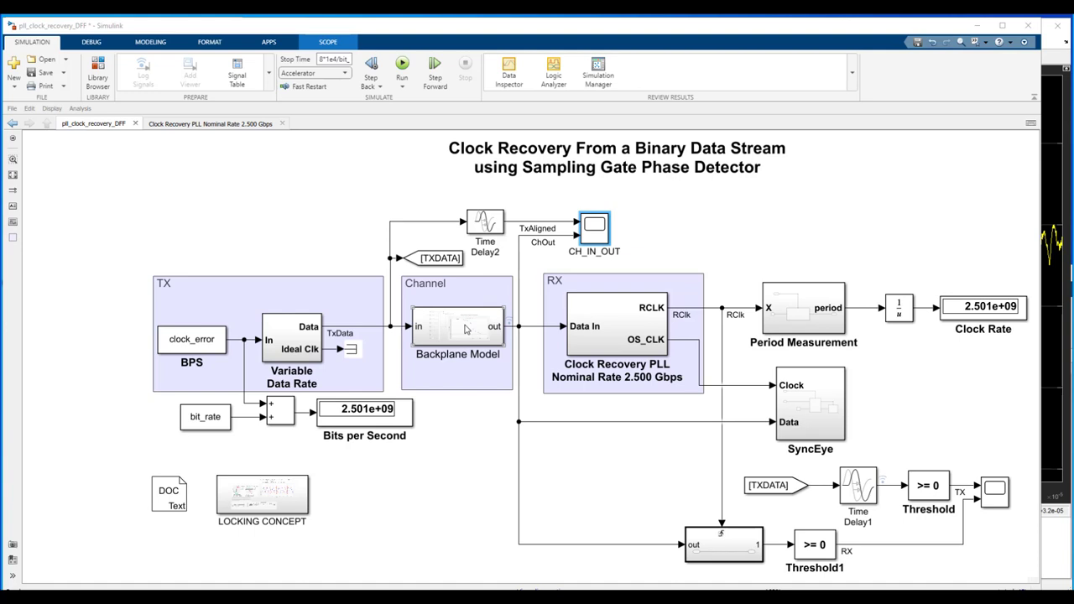
click(622, 327)
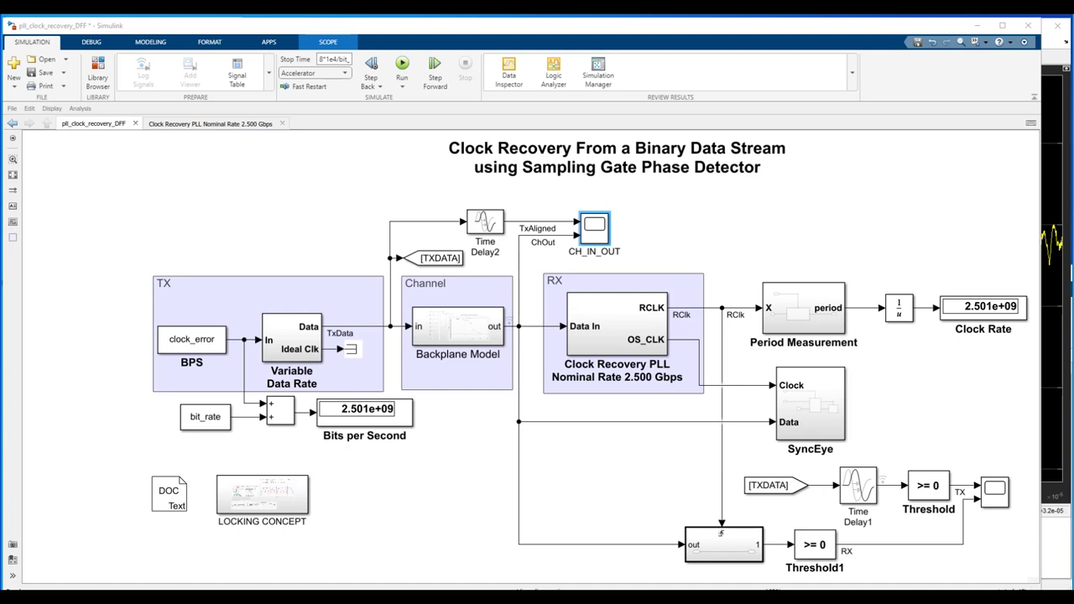
click(634, 315)
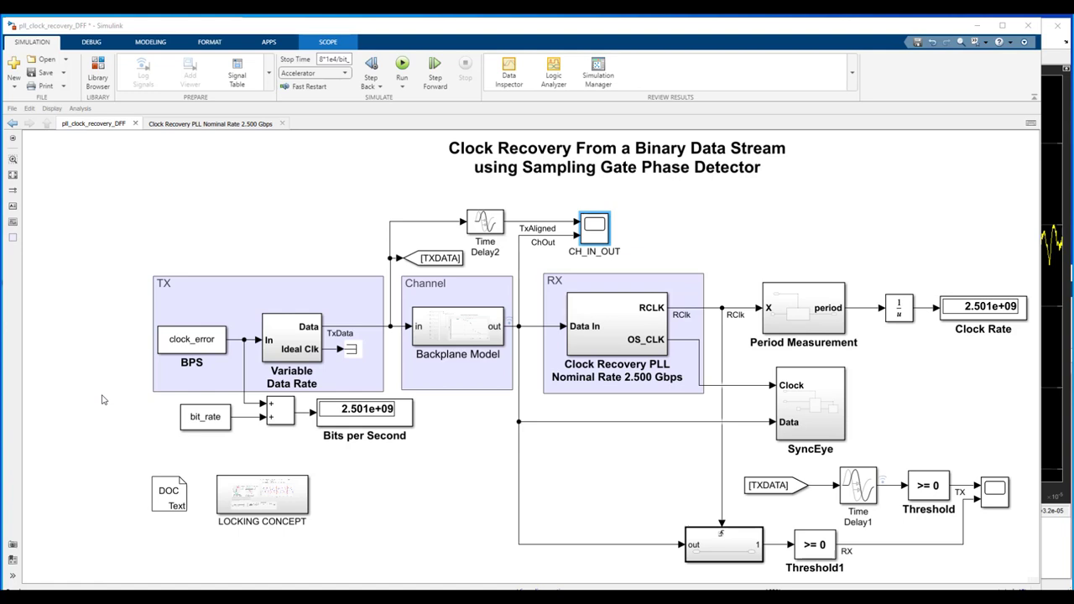
mouse_move(44, 352)
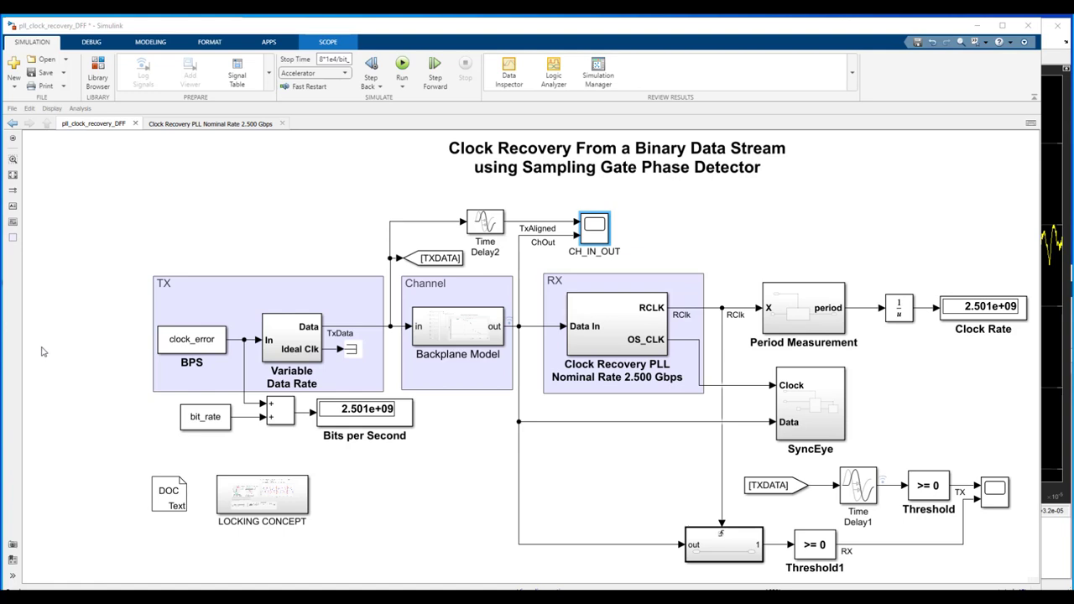
click(293, 339)
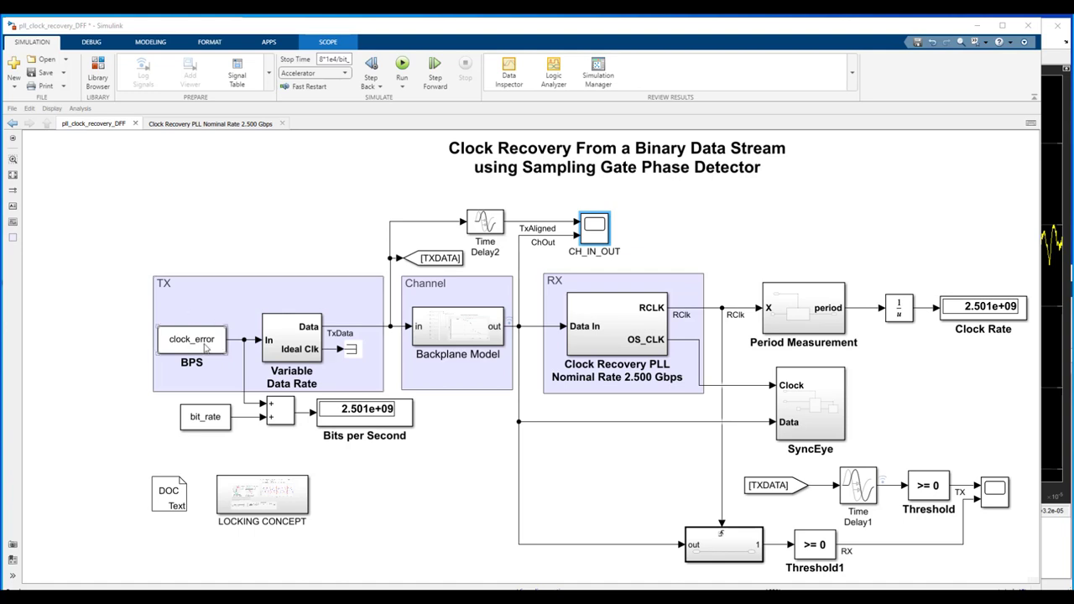
Step: Check the BPS constant is clock_error, then go inside the Variable Data Rate subsystem
double_click(191, 339)
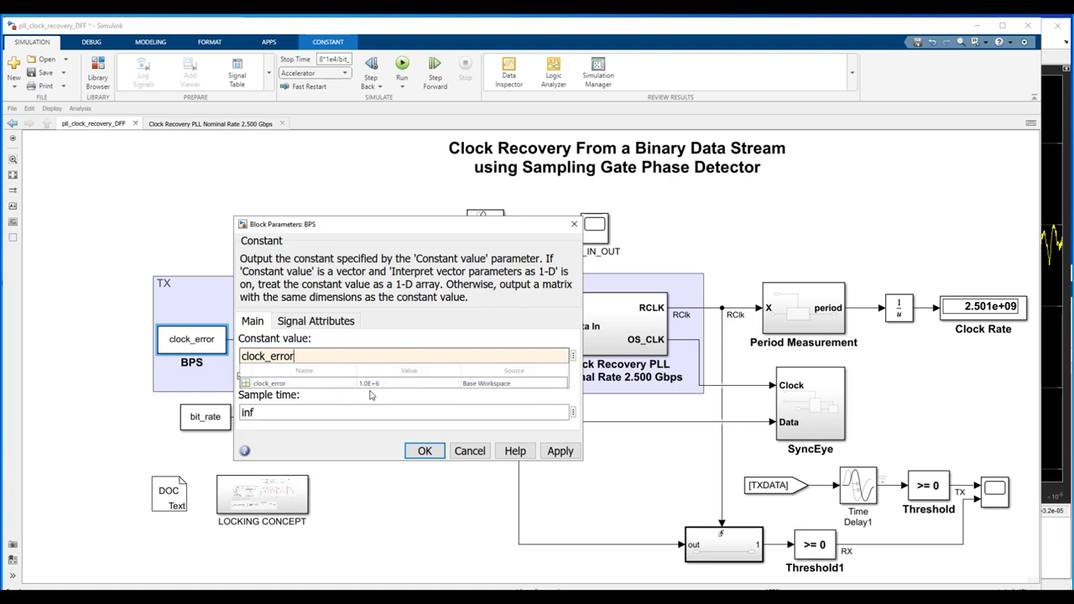
click(423, 450)
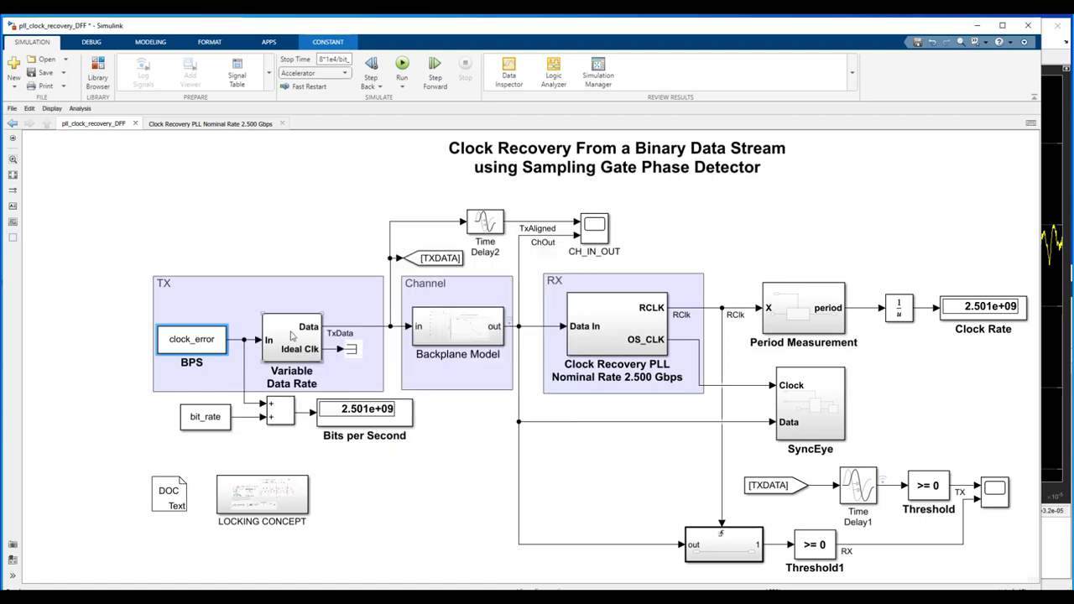
double_click(292, 340)
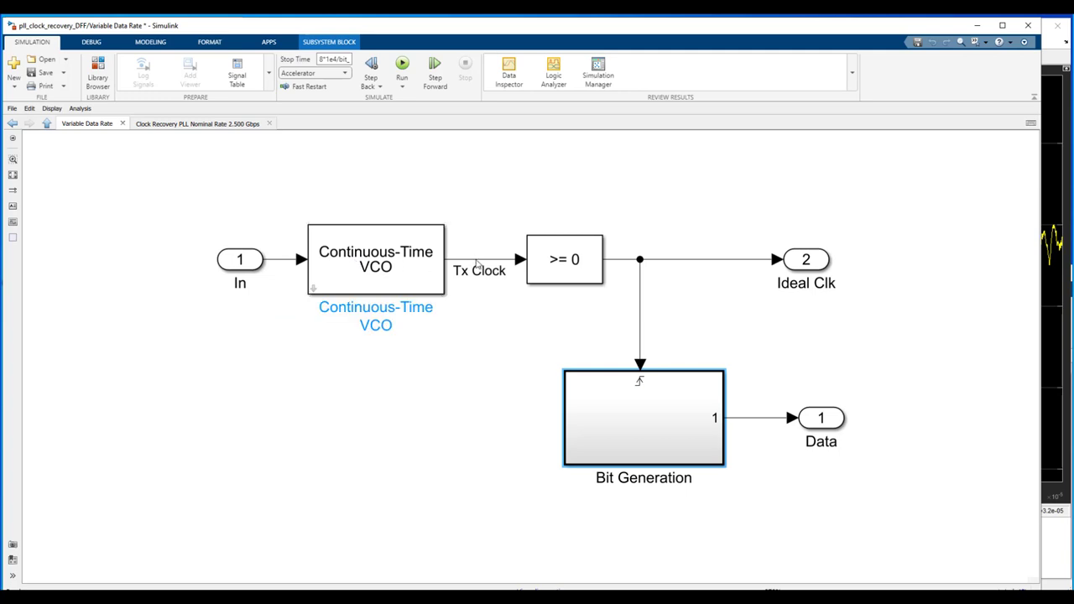
double_click(480, 271)
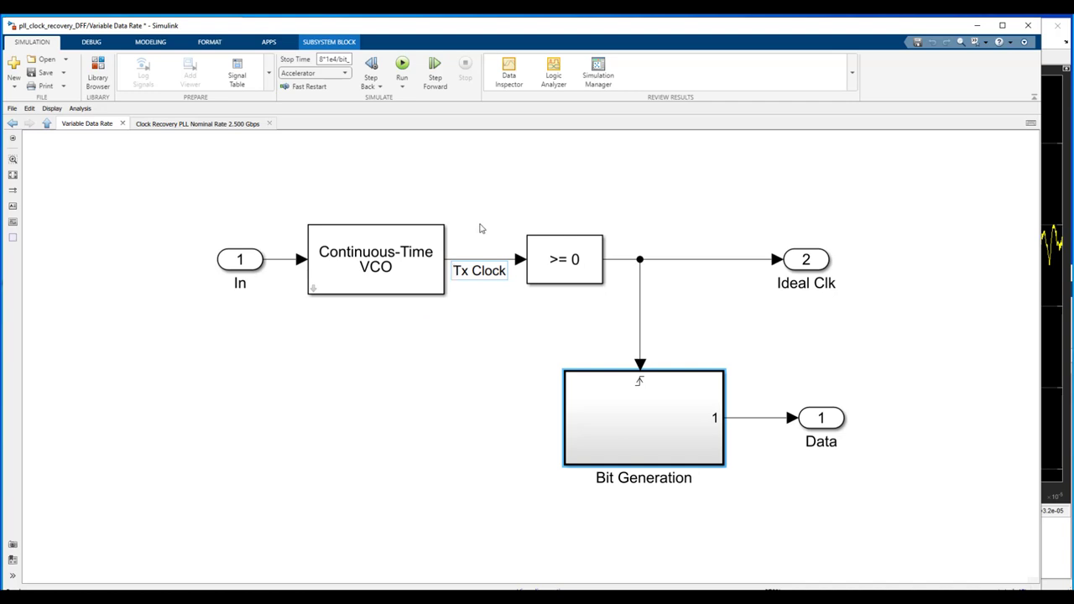
mouse_move(456, 249)
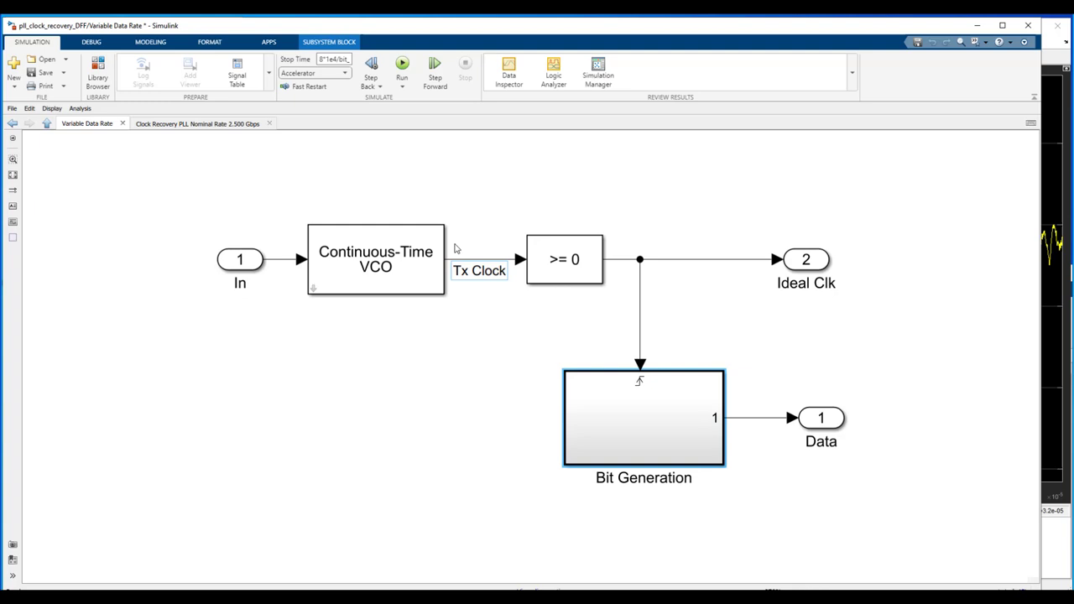
double_click(376, 258)
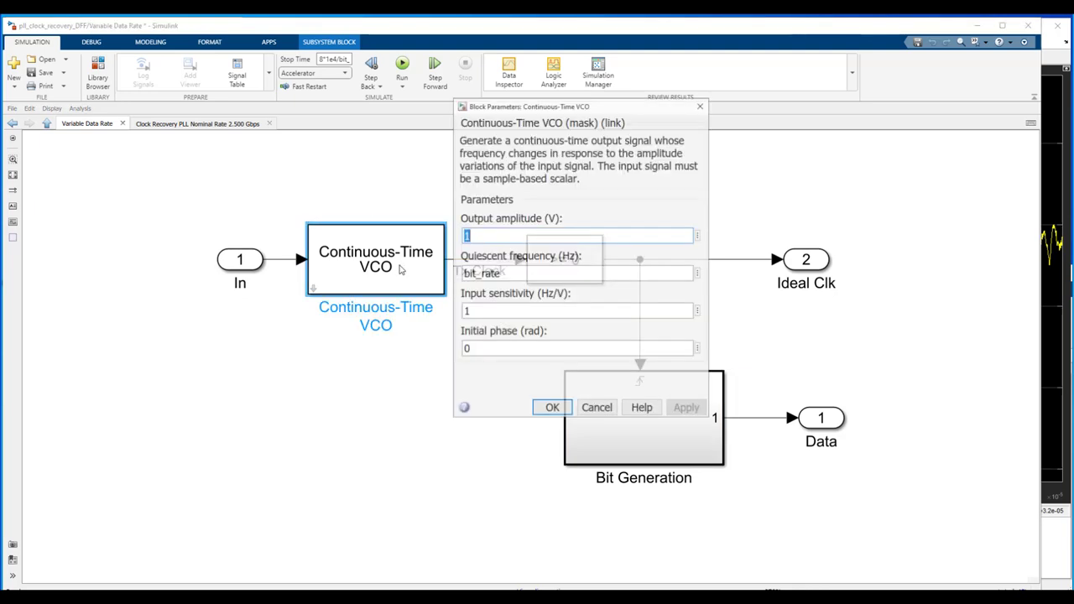
click(578, 272)
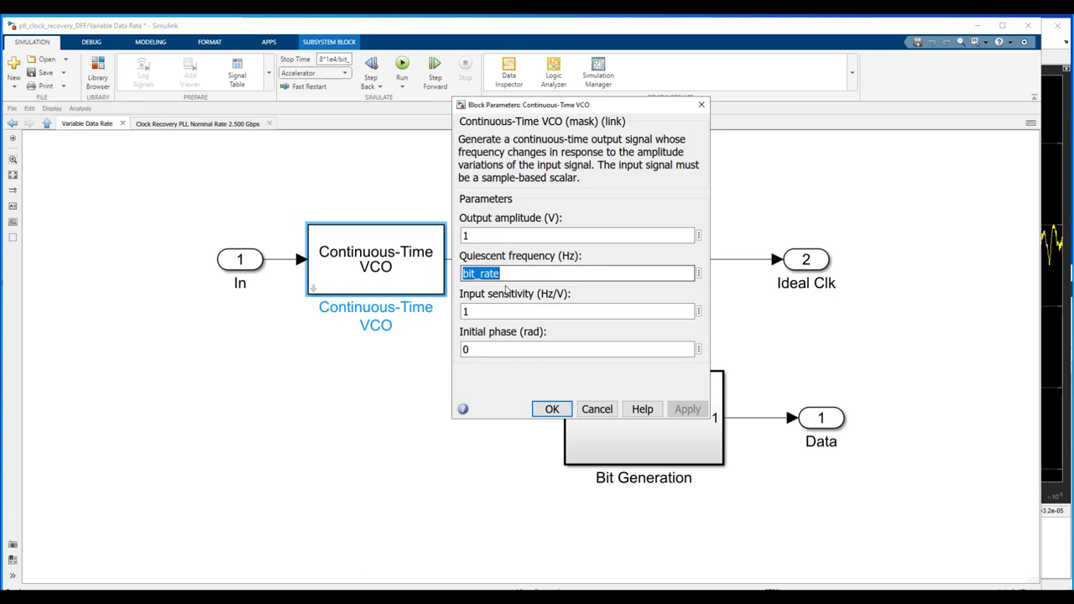
click(577, 311)
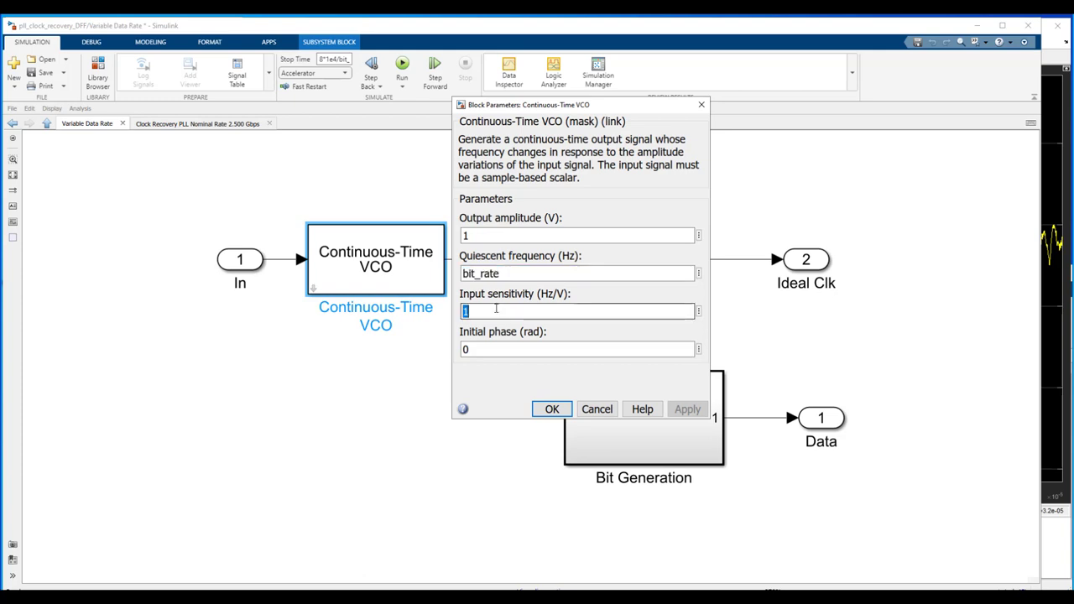
click(551, 410)
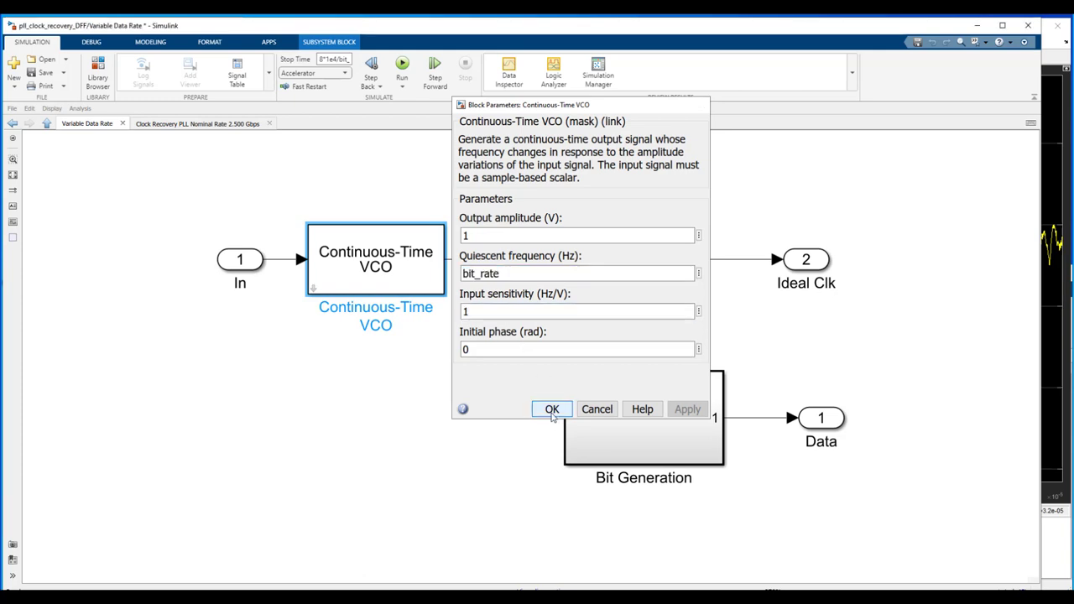
click(550, 409)
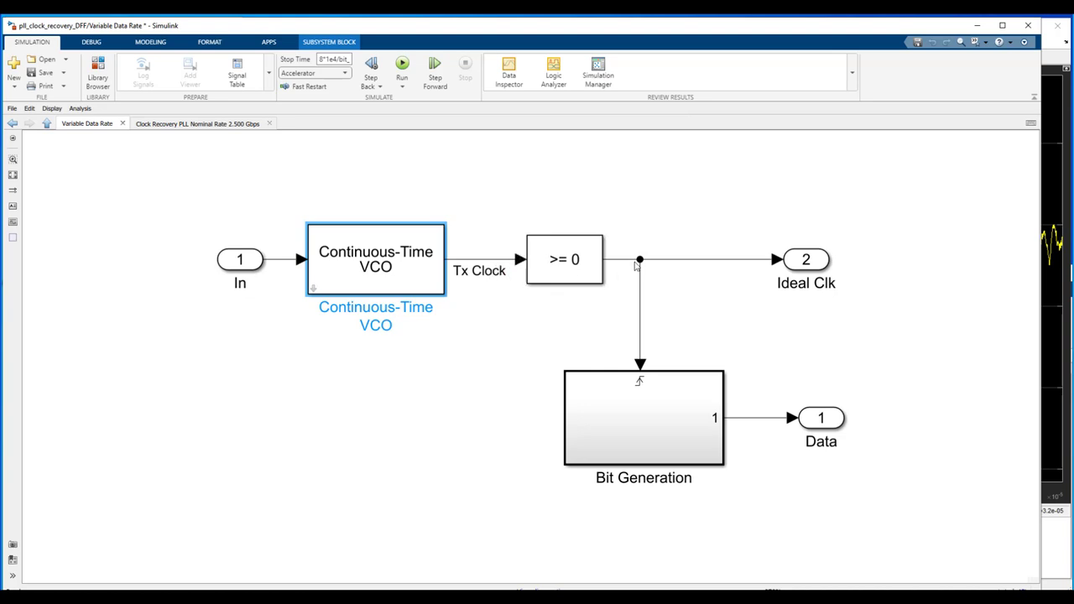
mouse_move(646, 319)
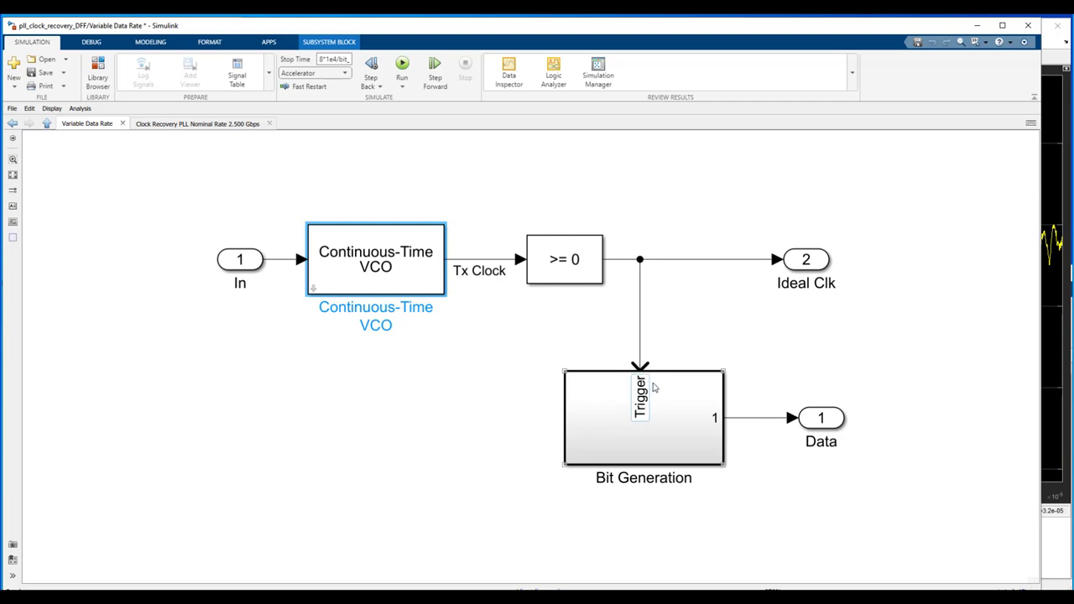
Step: Inspect the Bit Generation subsystem's Bernoulli Binary source, double conversion and 0.5 offset
double_click(645, 416)
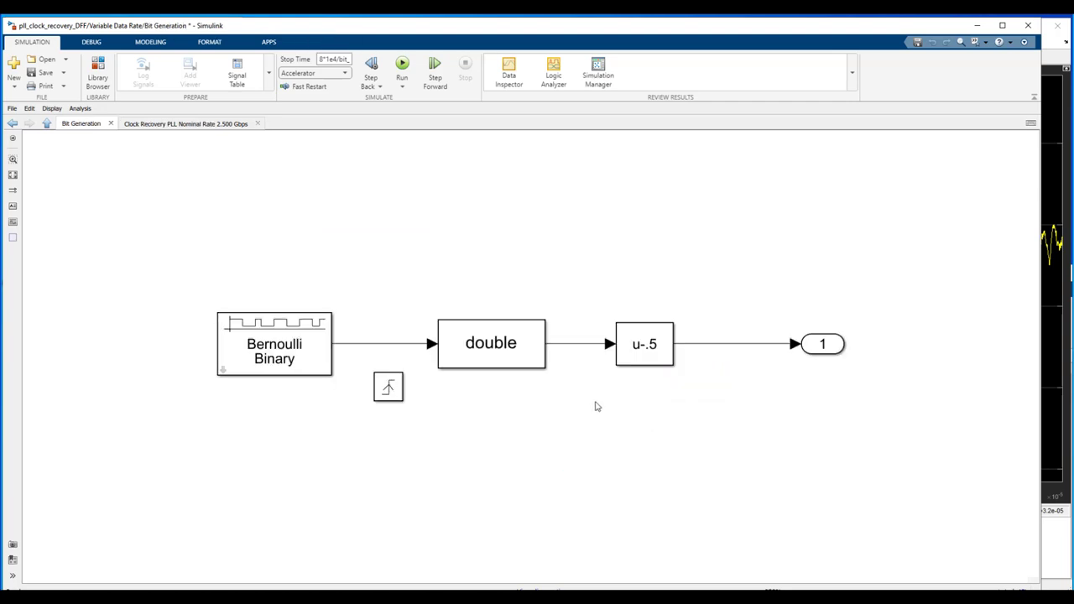
click(276, 344)
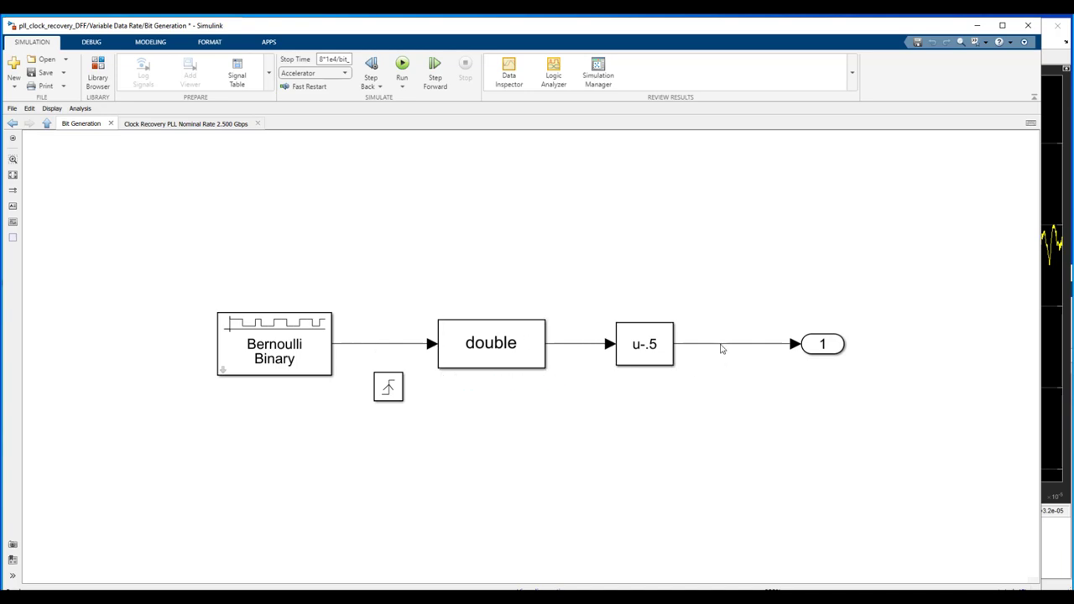
click(644, 344)
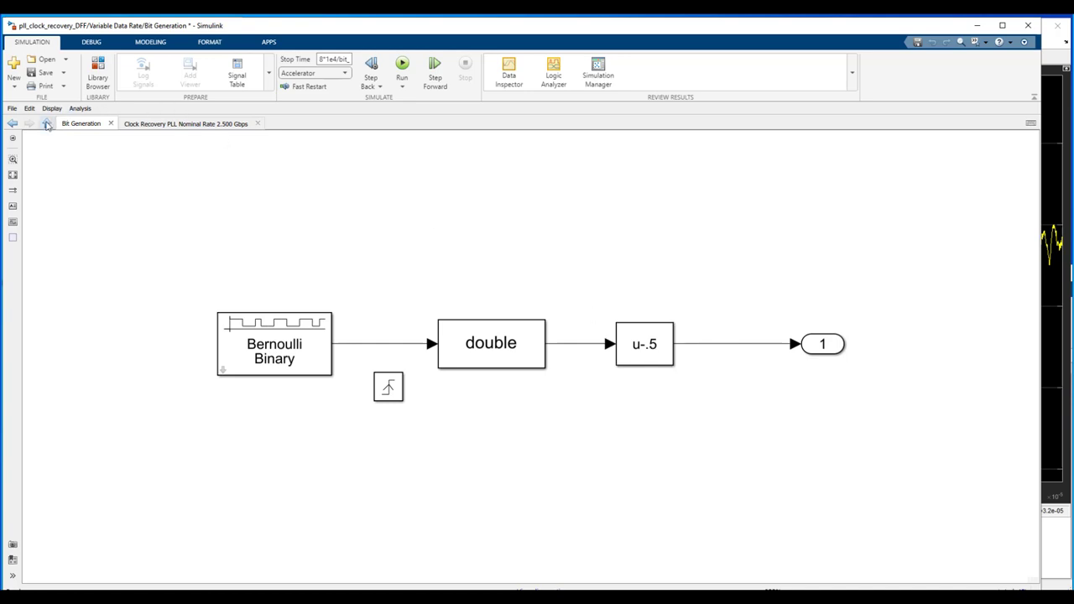
Step: Navigate back up through Variable Data Rate to the top-level clock recovery model
click(47, 124)
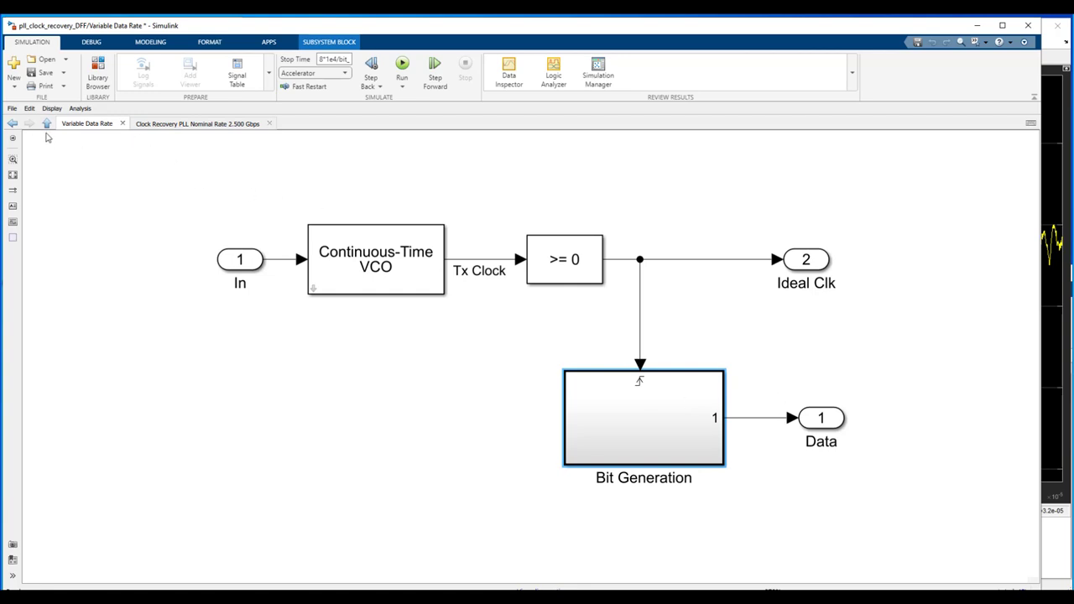
click(14, 124)
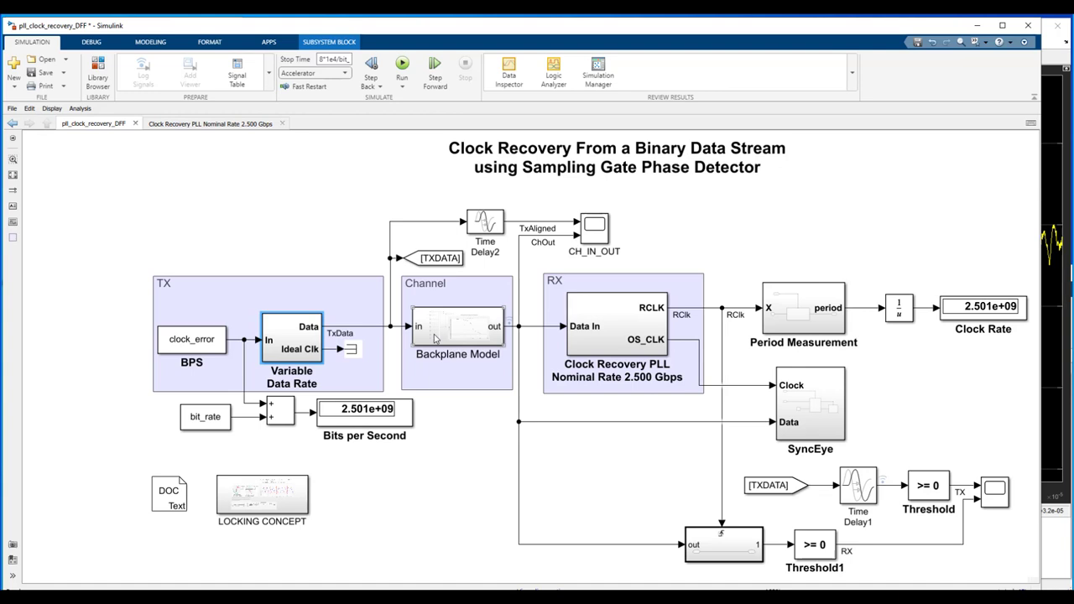
Step: Go inside the Backplane Model channel subsystem with its seven cascaded stages
double_click(456, 326)
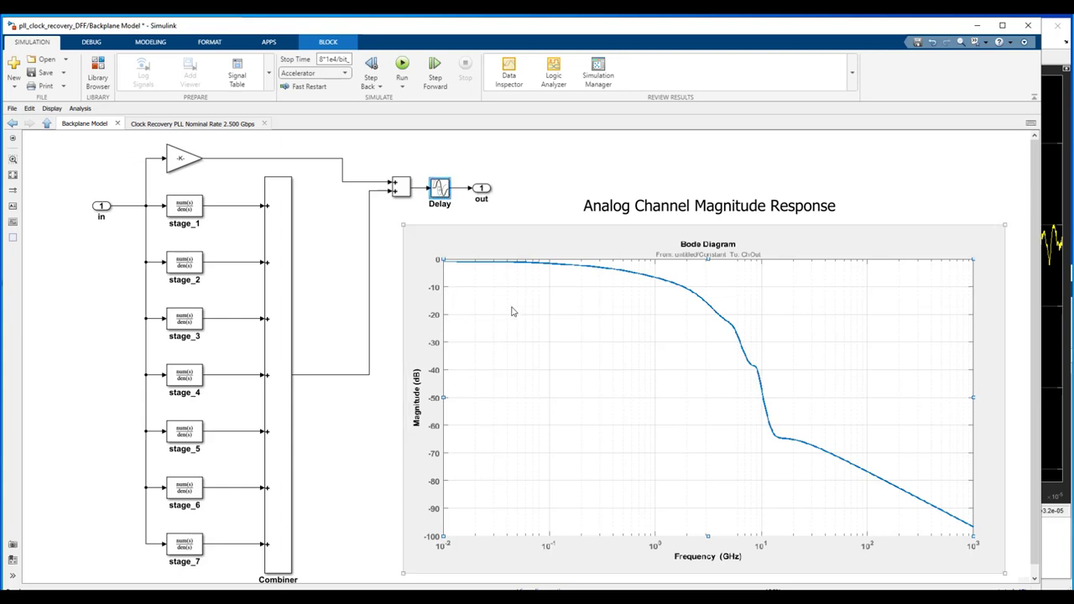
mouse_move(737, 416)
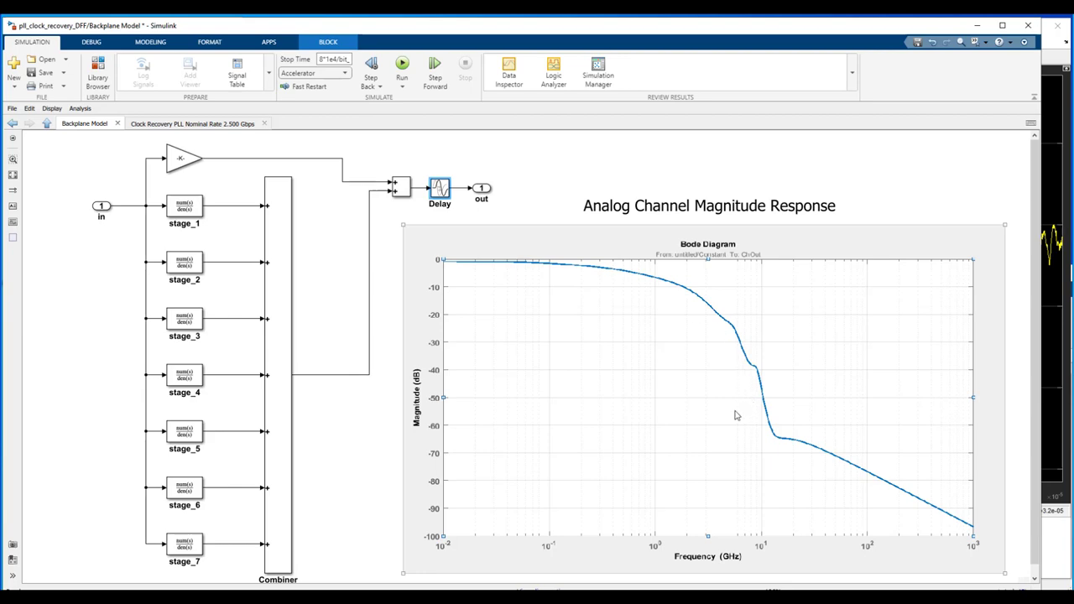
mouse_move(663, 286)
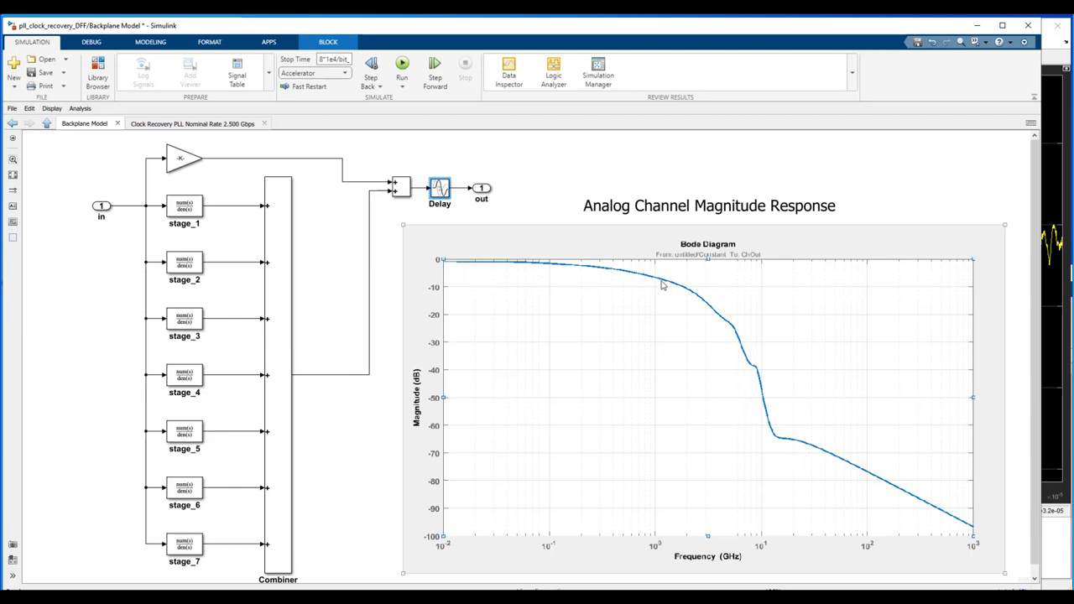
mouse_move(789, 450)
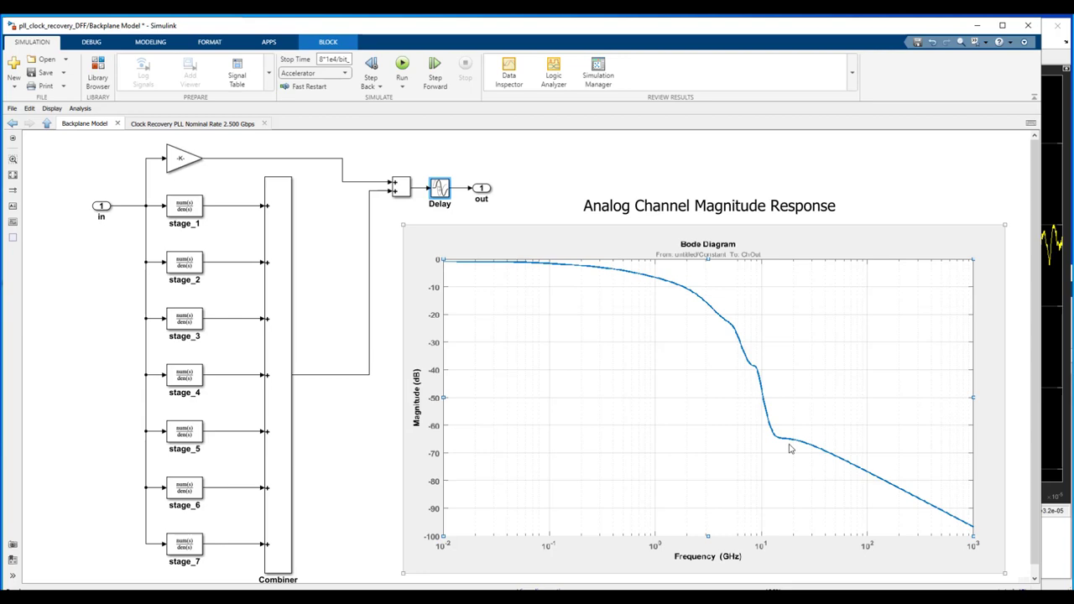
mouse_move(715, 458)
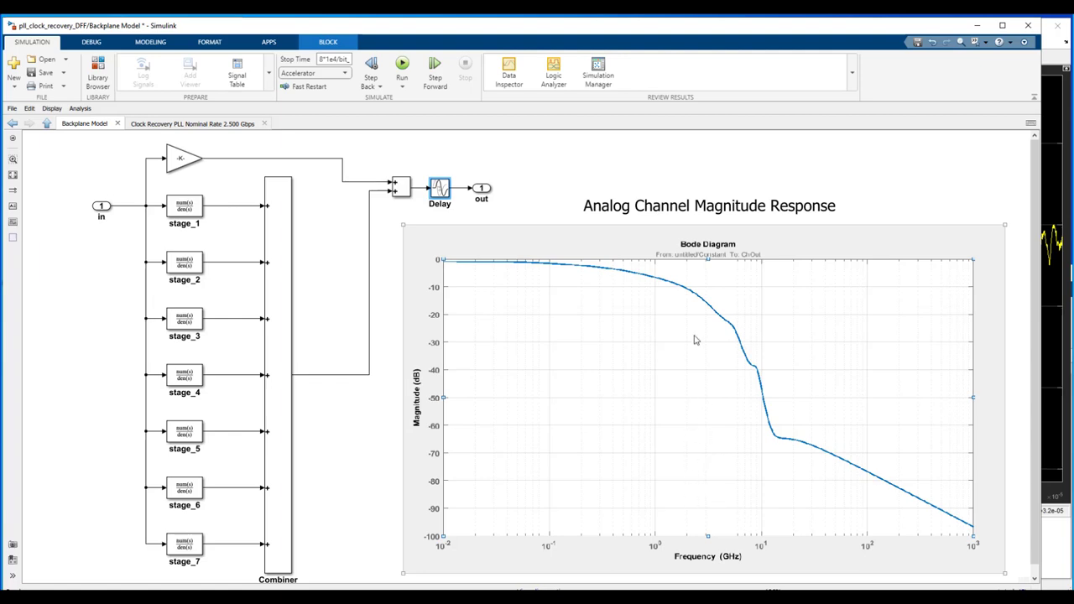
mouse_move(655, 282)
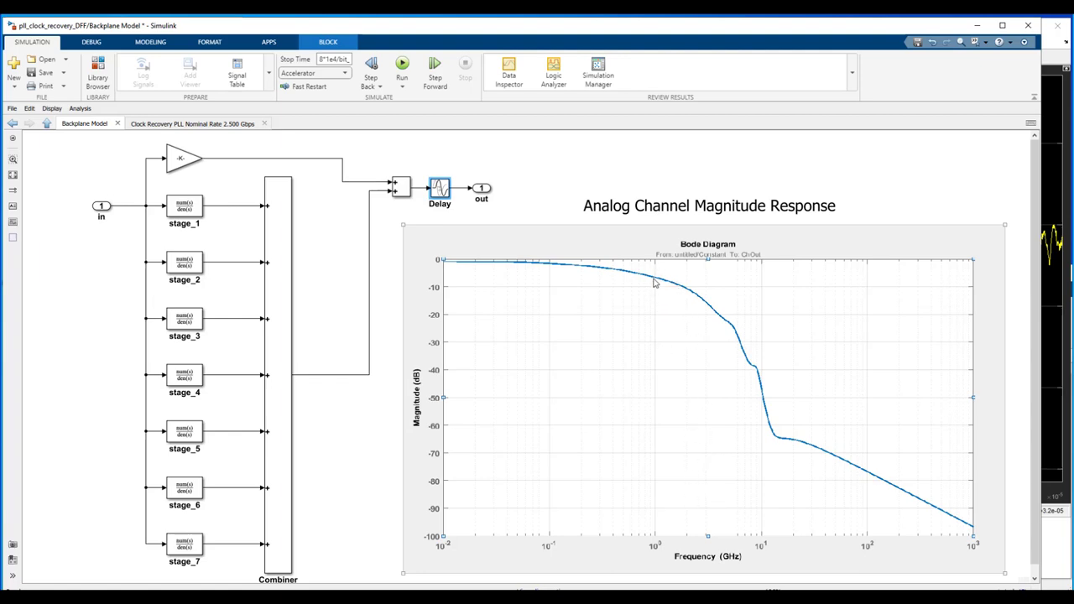
mouse_move(703, 292)
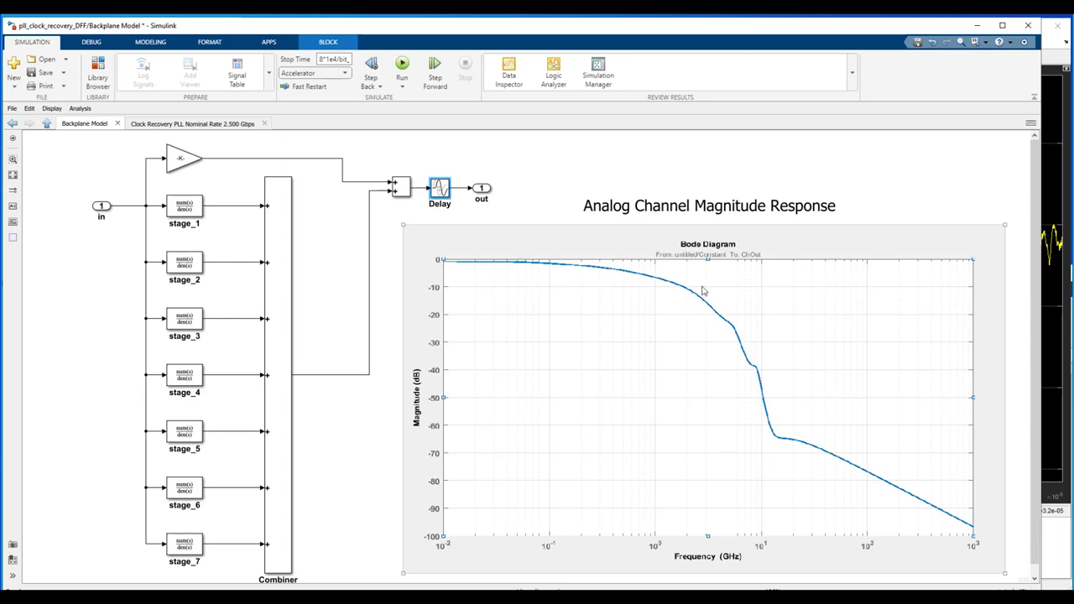
mouse_move(655, 306)
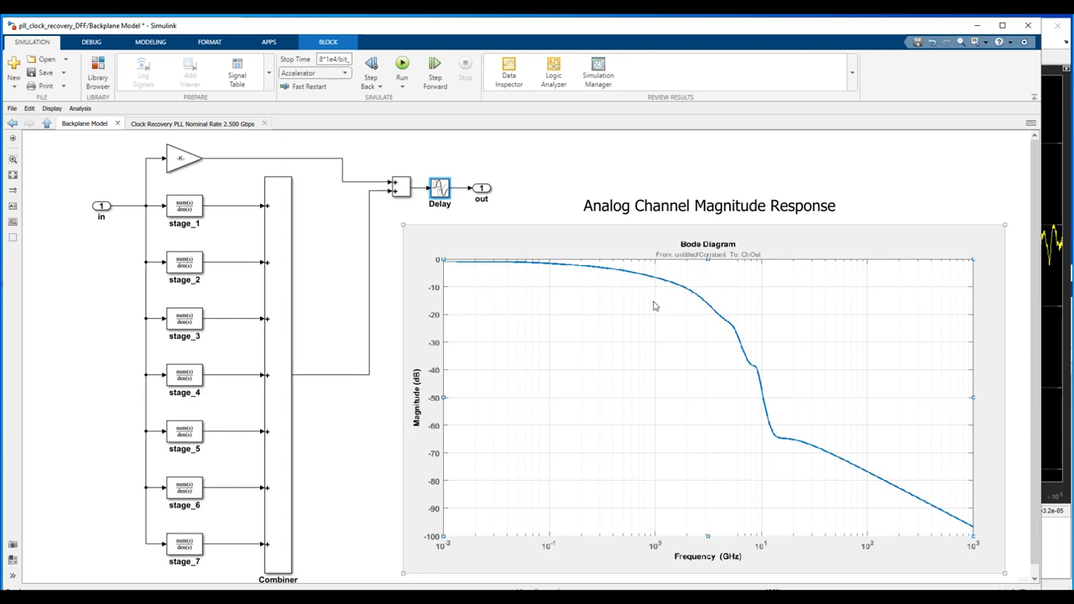
mouse_move(644, 272)
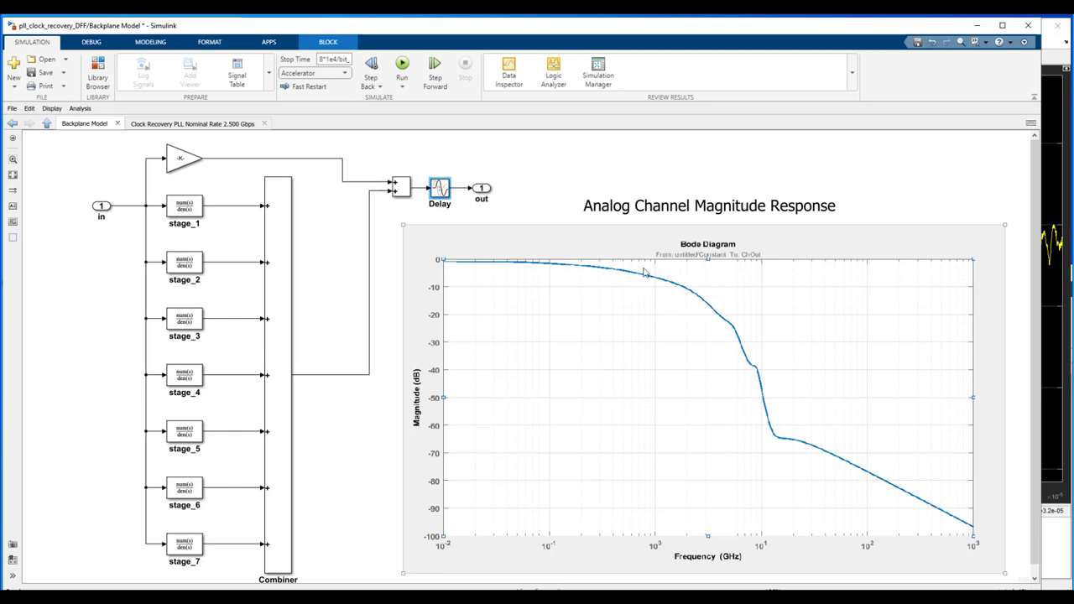
mouse_move(702, 295)
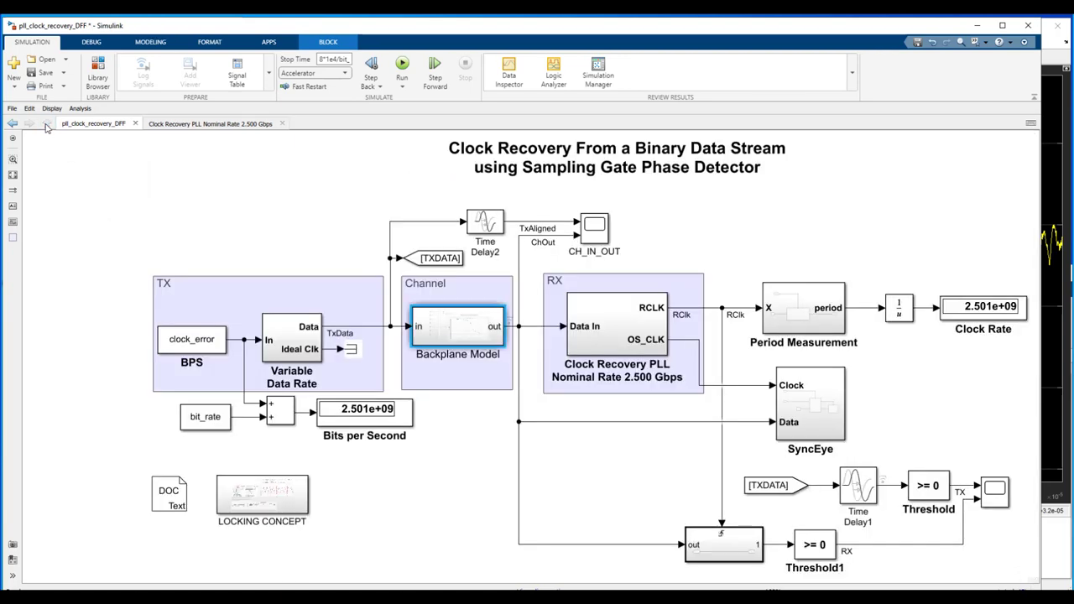
click(457, 327)
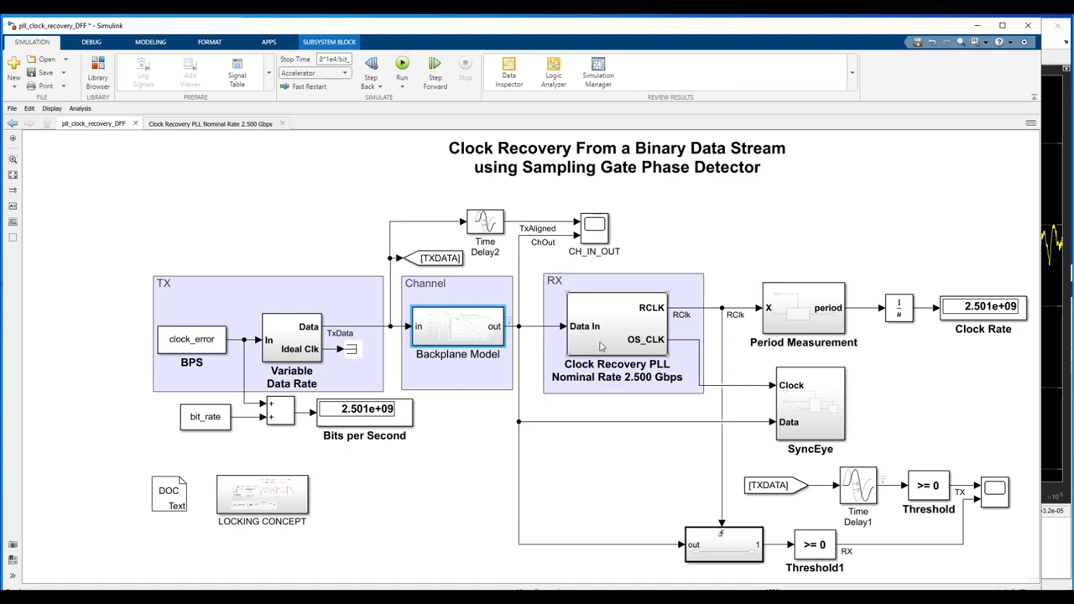
Step: Go inside the Clock Recovery PLL and inspect its phase detector and filter blocks
double_click(618, 328)
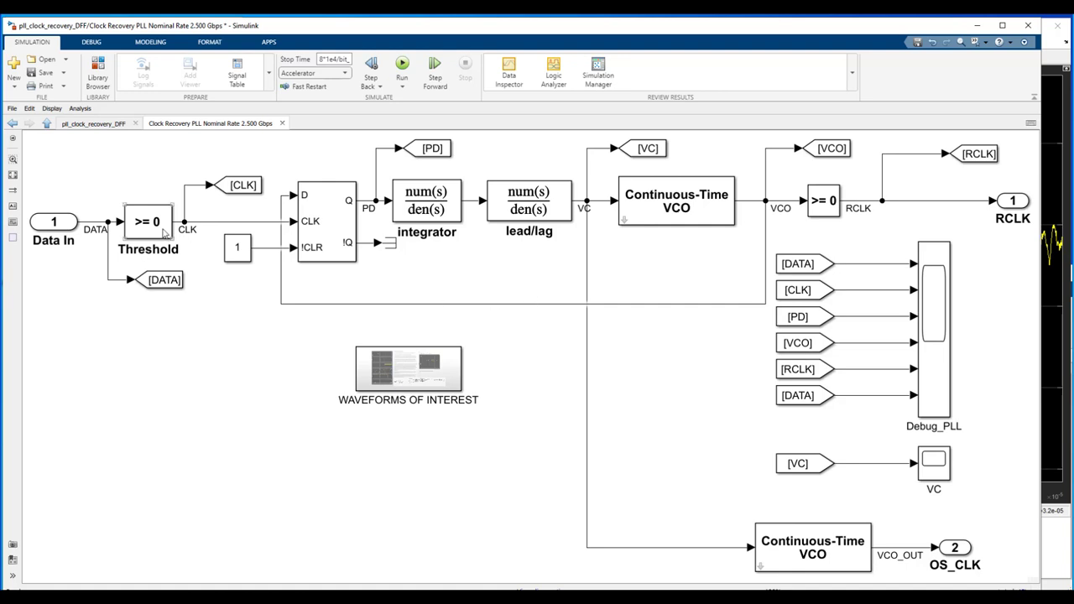
mouse_move(84, 228)
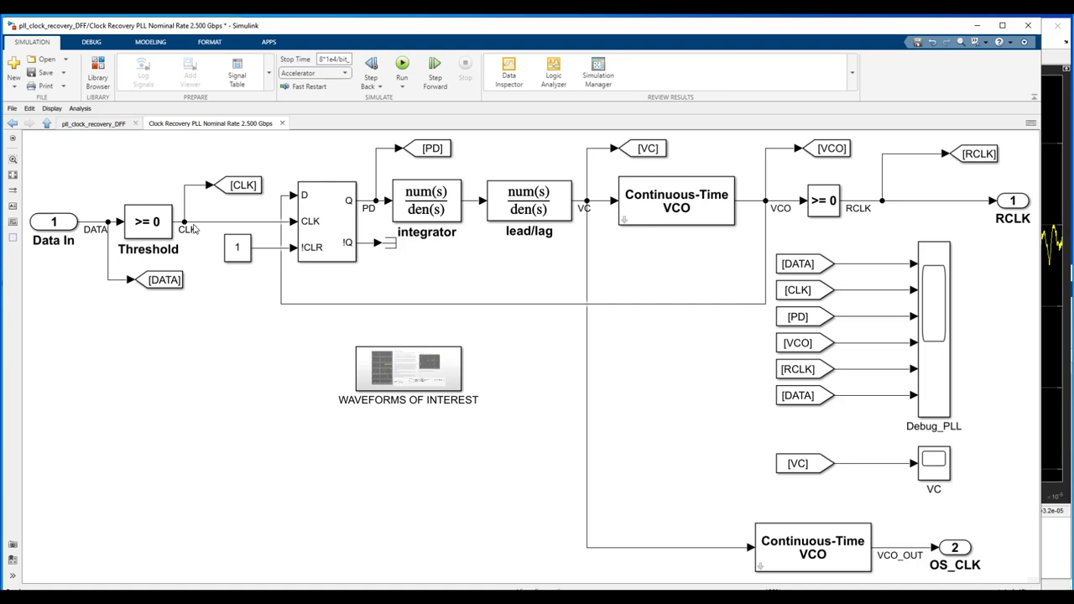
mouse_move(277, 240)
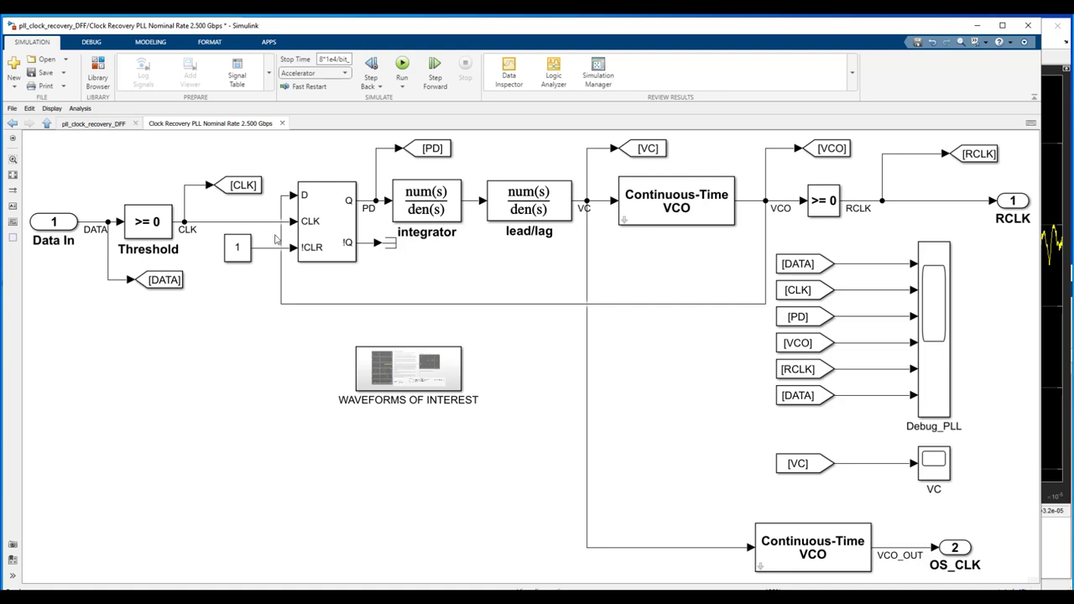
mouse_move(292, 282)
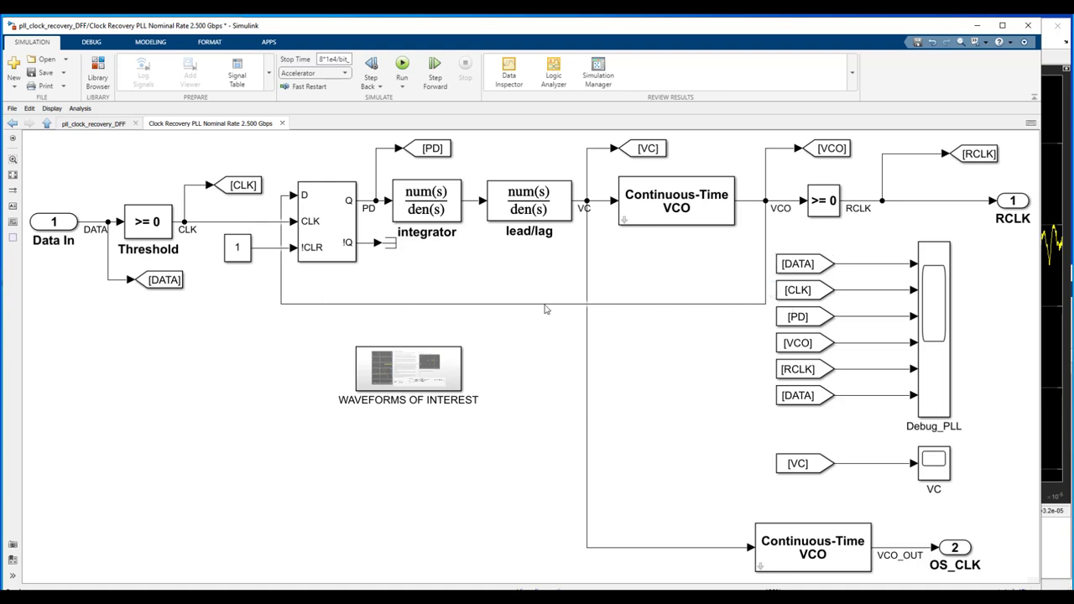
mouse_move(267, 206)
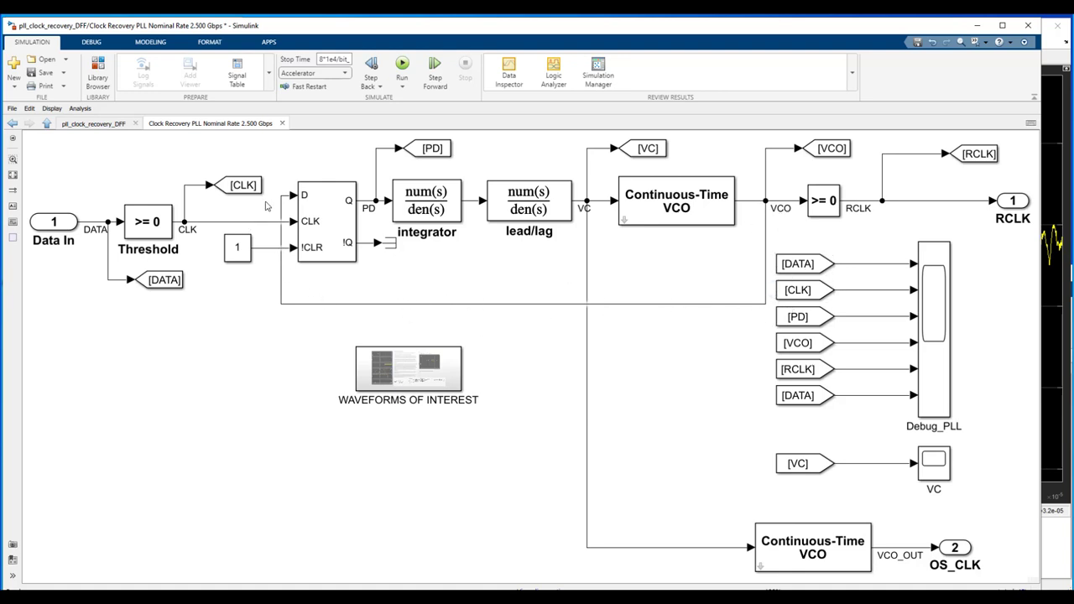
mouse_move(269, 205)
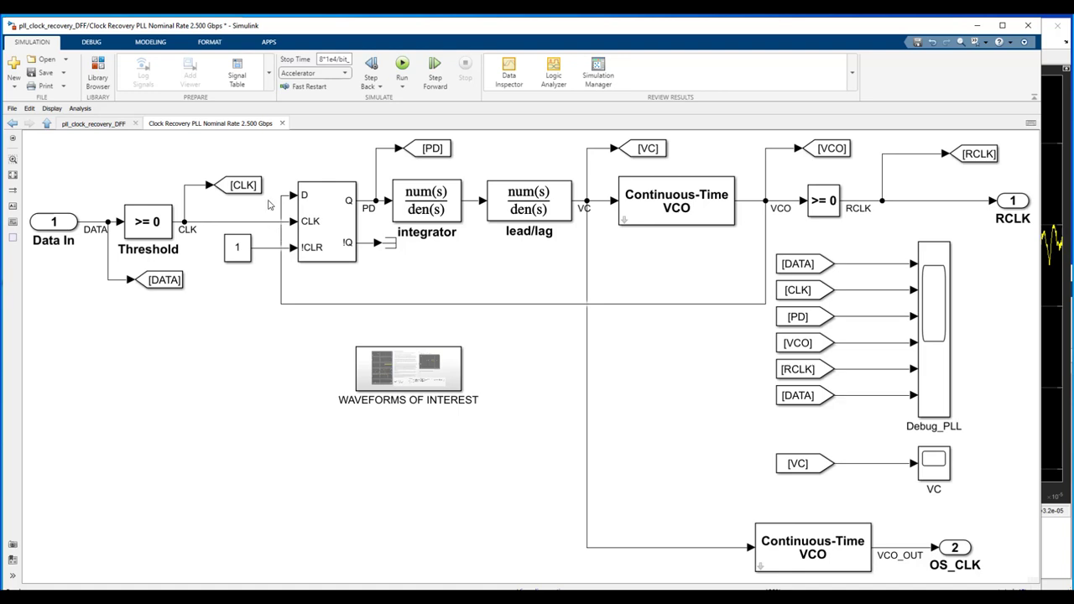
mouse_move(282, 201)
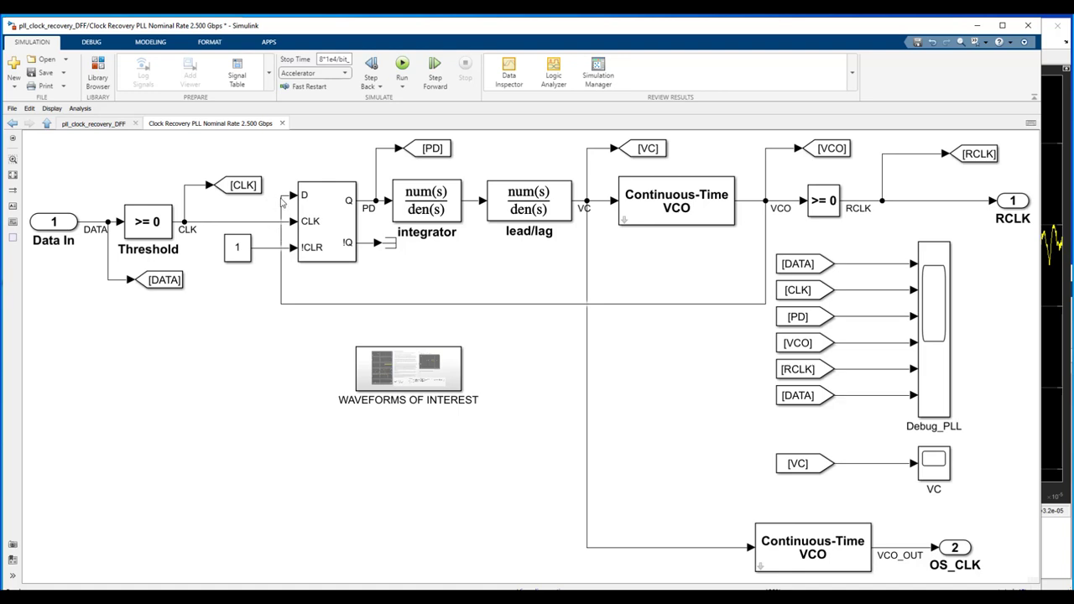
click(323, 220)
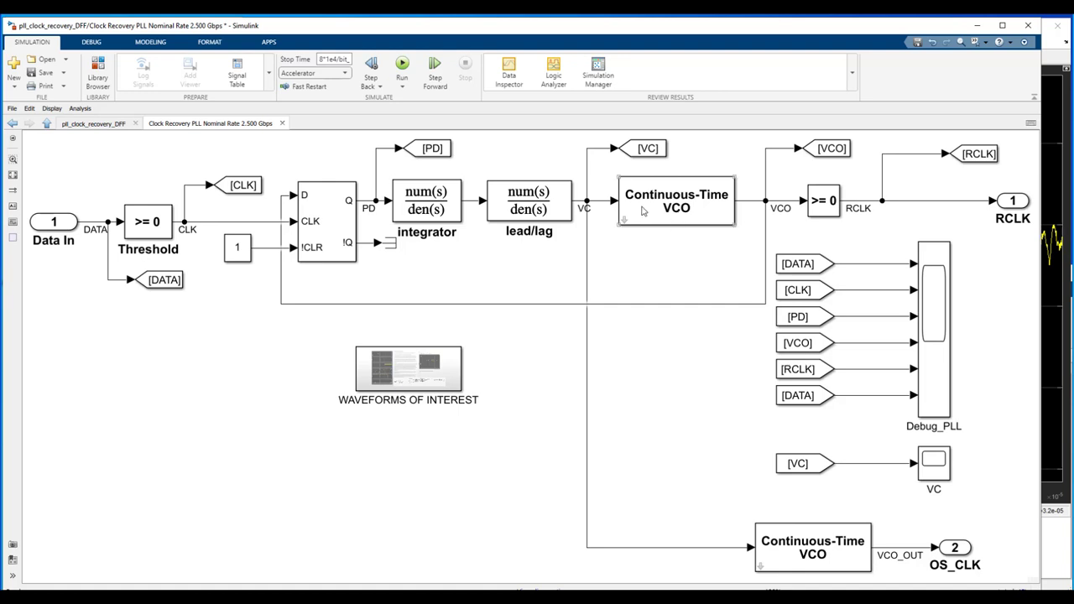
mouse_move(684, 225)
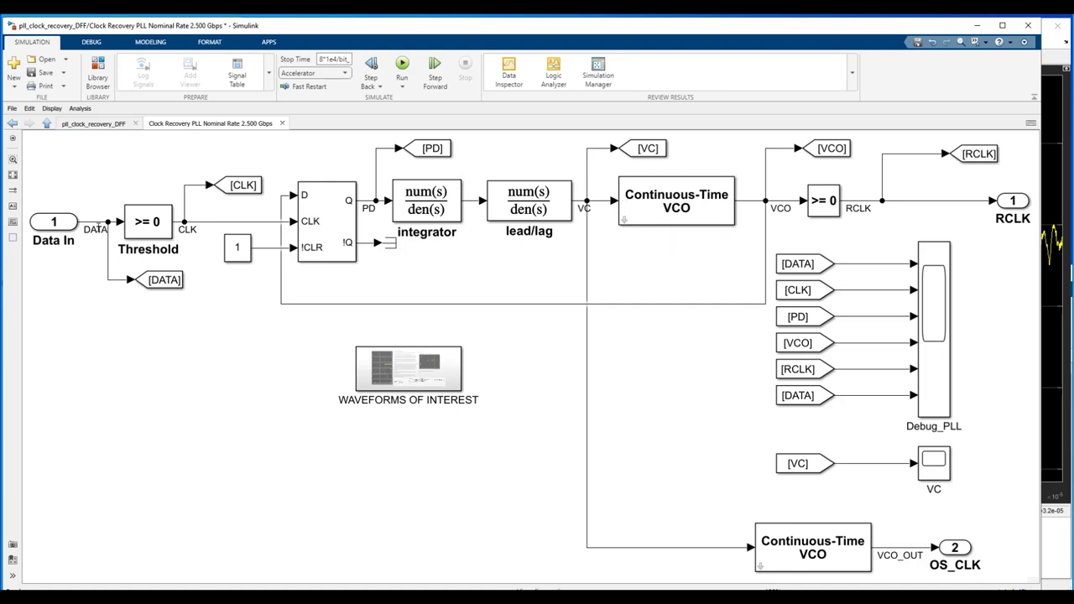
mouse_move(109, 239)
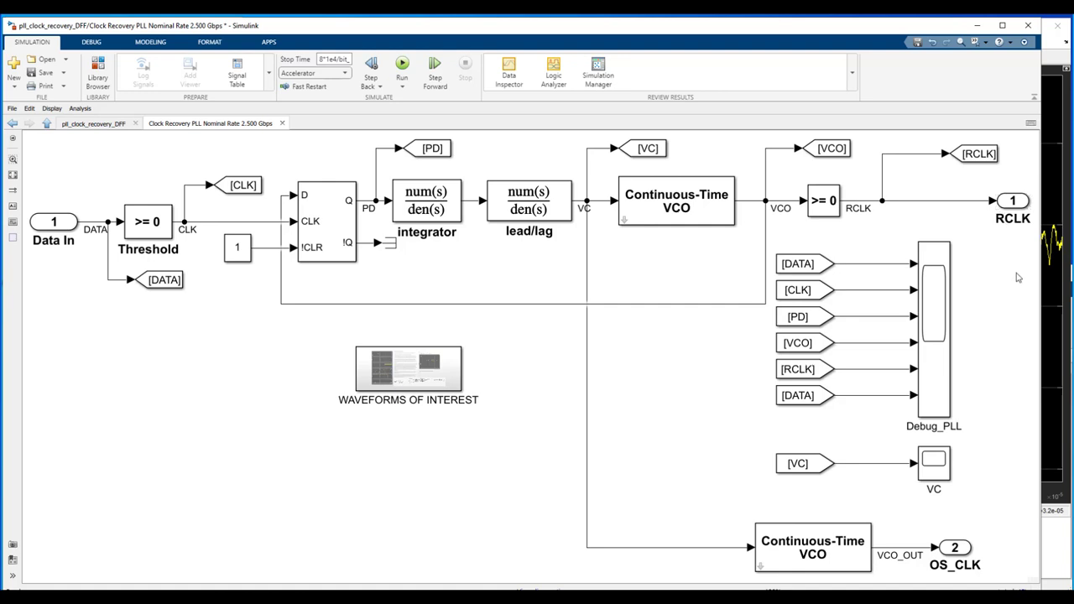
mouse_move(494, 443)
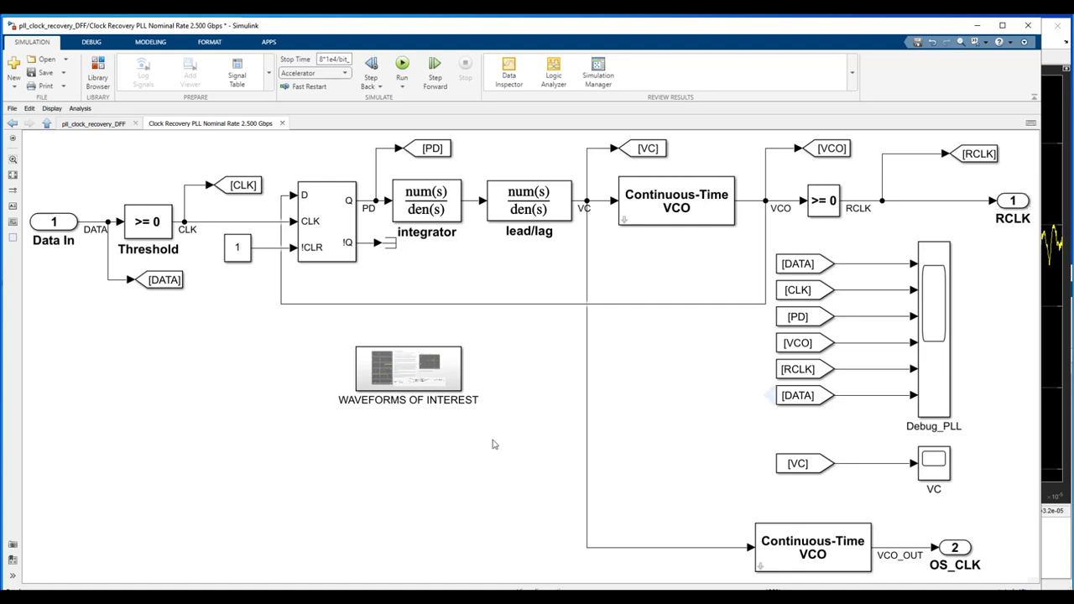
click(54, 222)
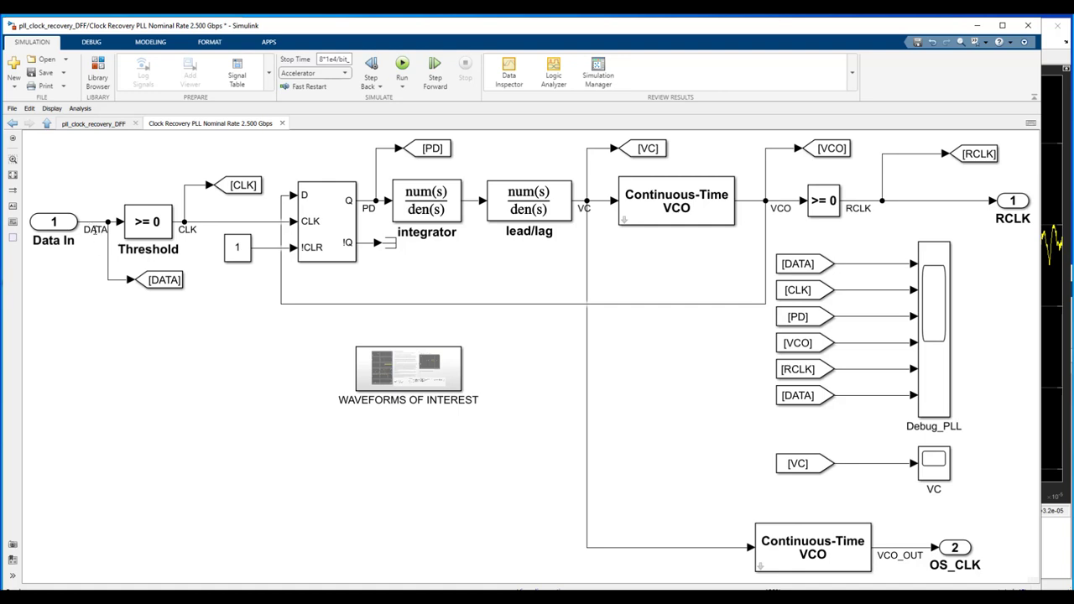
mouse_move(221, 230)
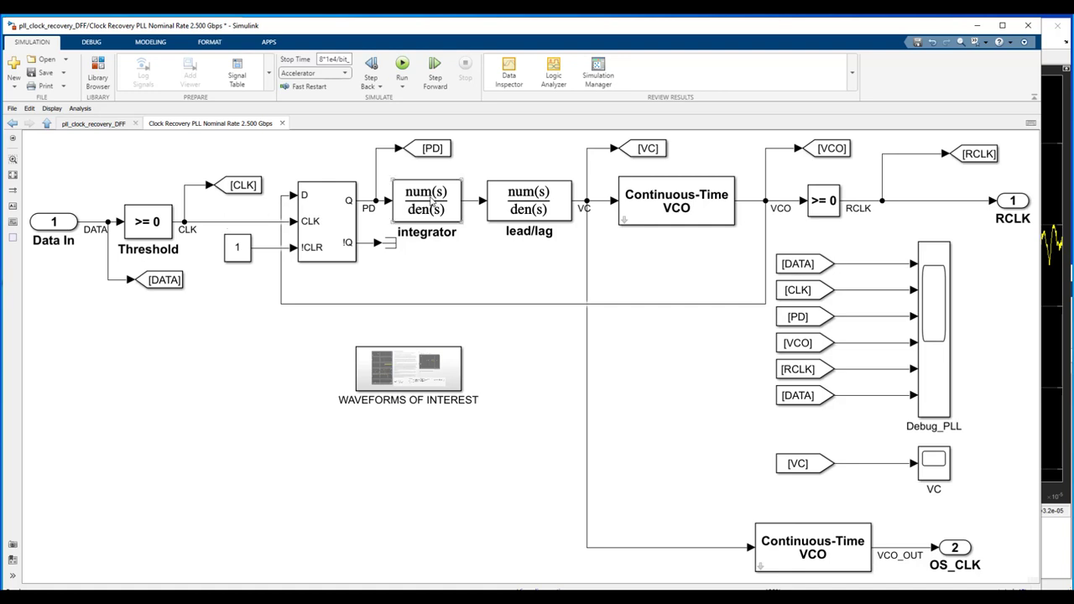
mouse_move(880, 209)
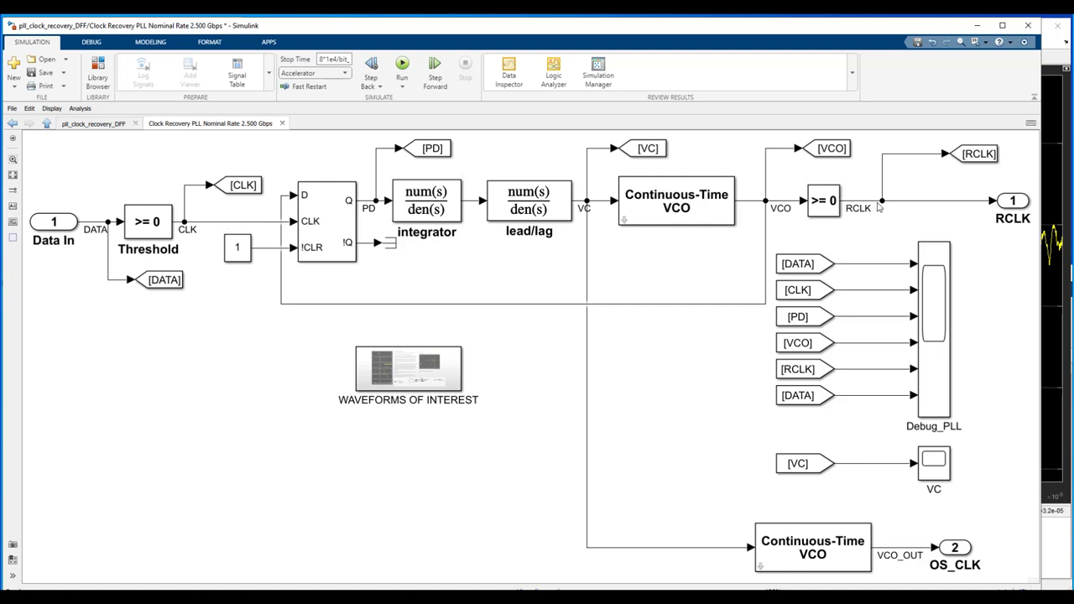
mouse_move(69, 259)
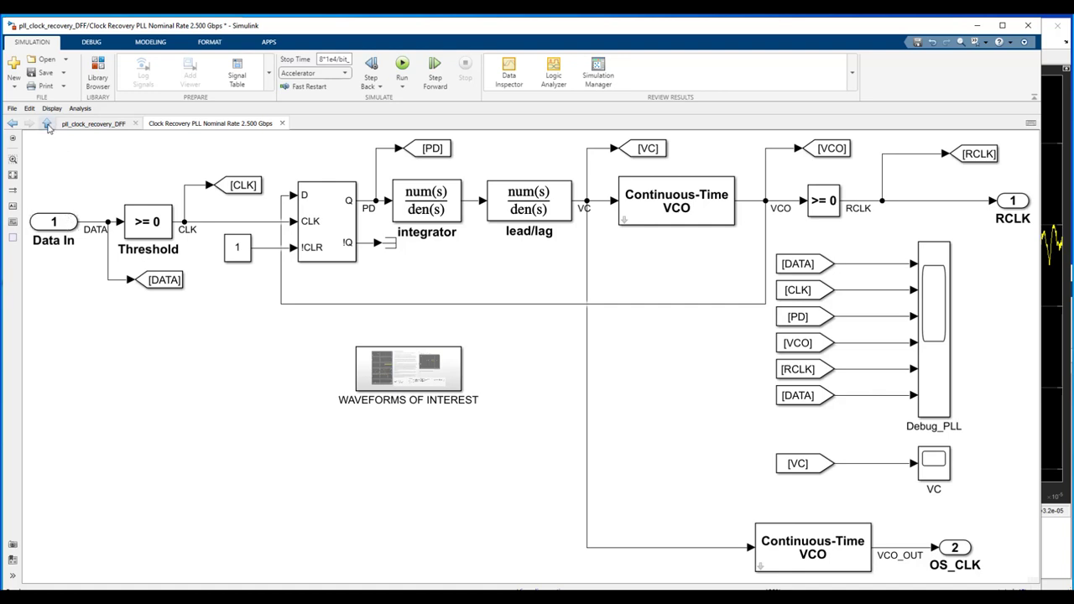
mouse_move(47, 124)
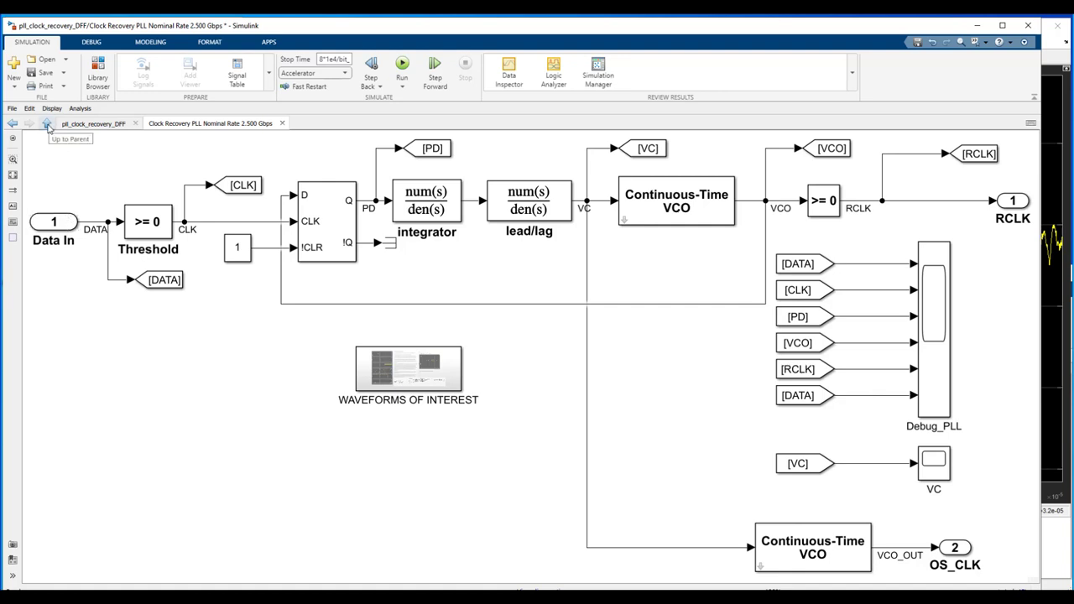
Step: Navigate up from the PLL internals to the top-level model
click(47, 124)
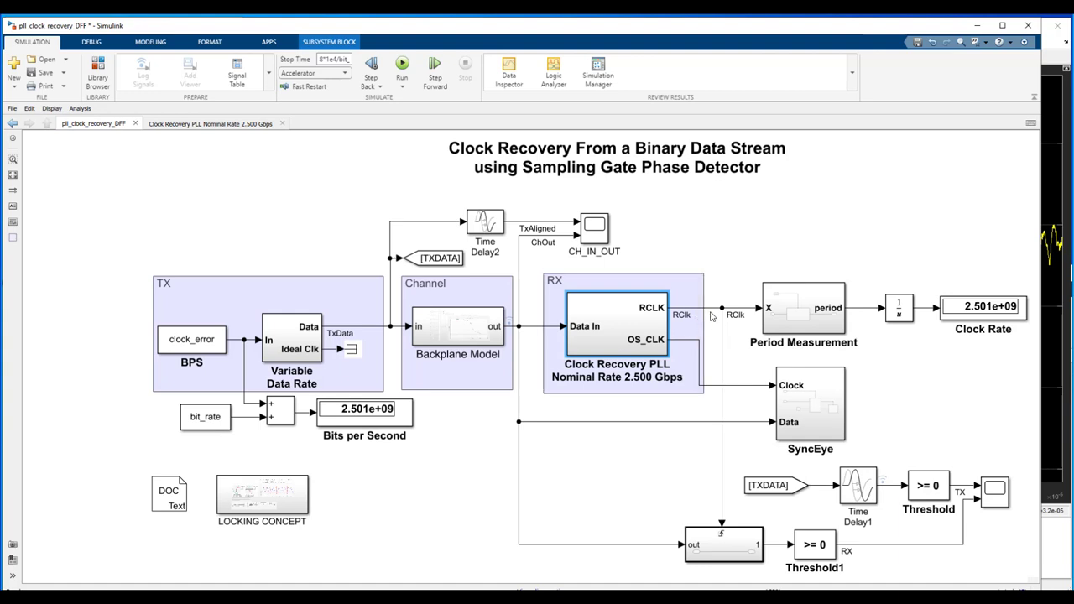
mouse_move(728, 531)
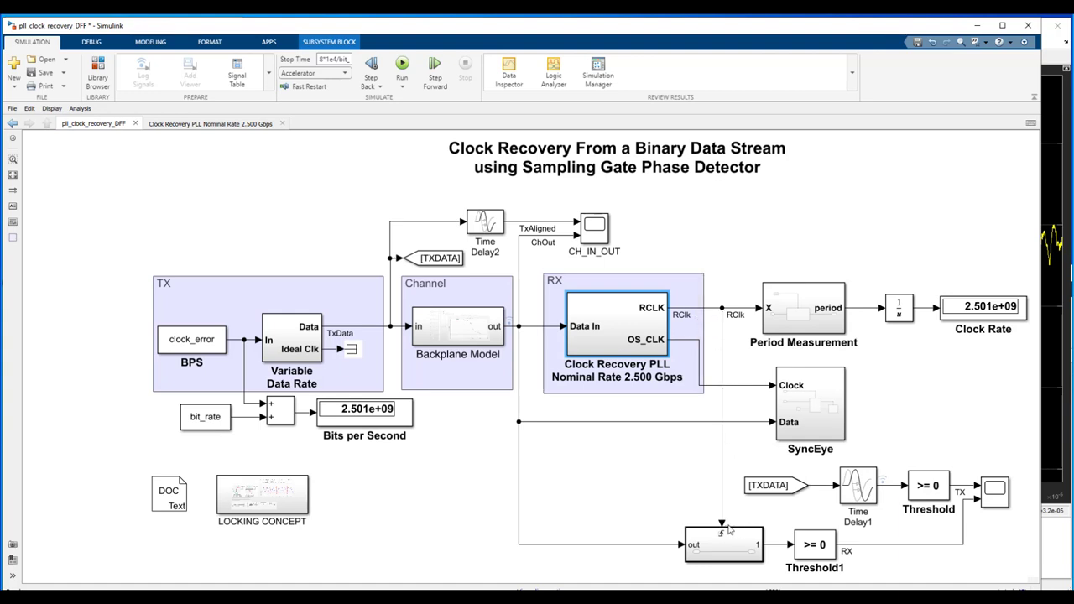
mouse_move(600, 564)
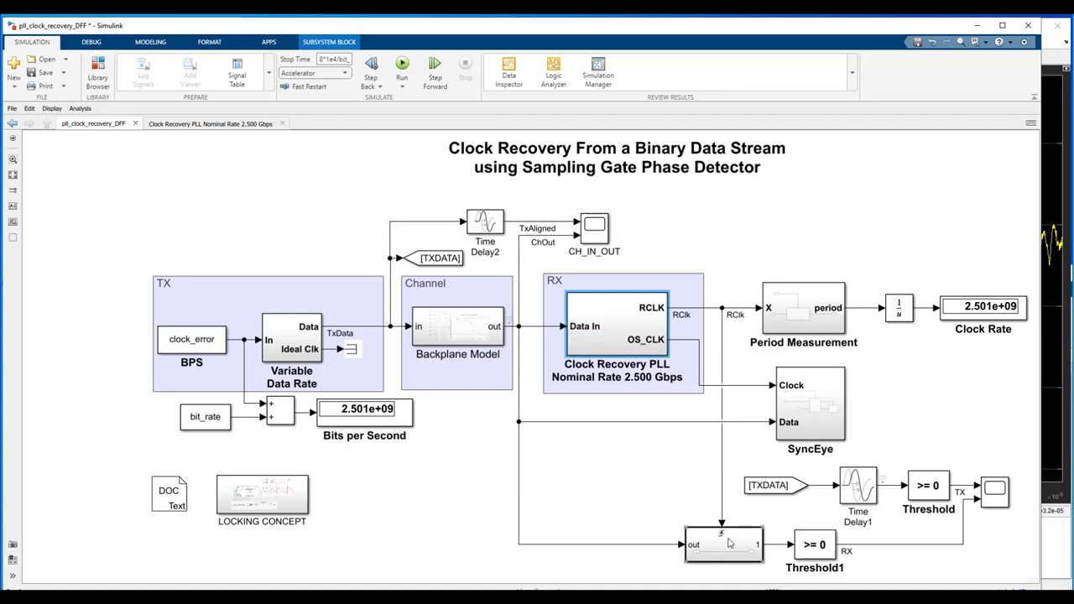
click(724, 544)
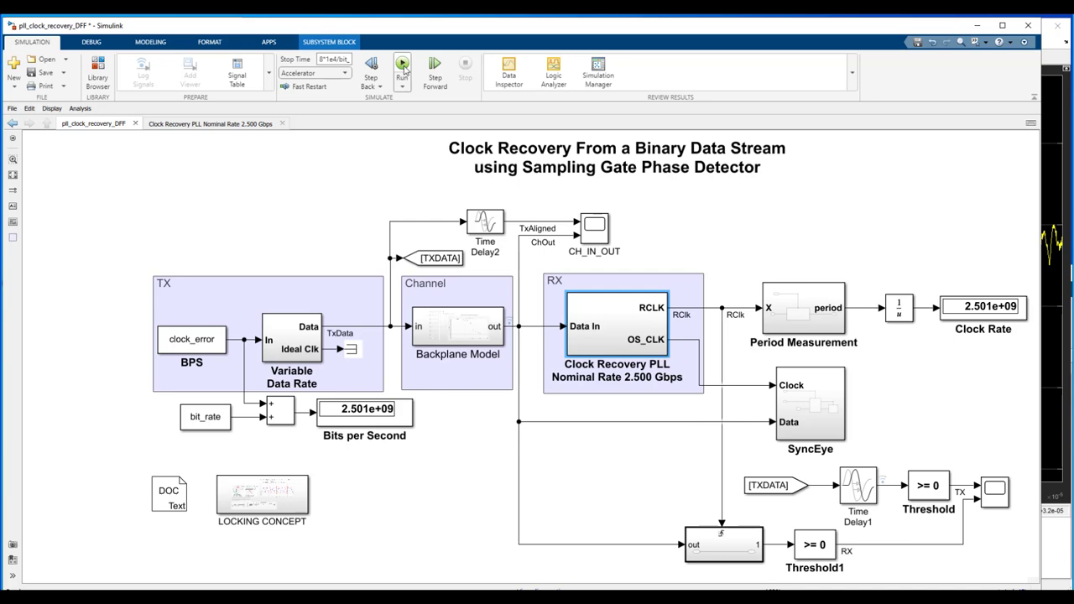
Step: Start a simulation run of the clock recovery model
click(403, 65)
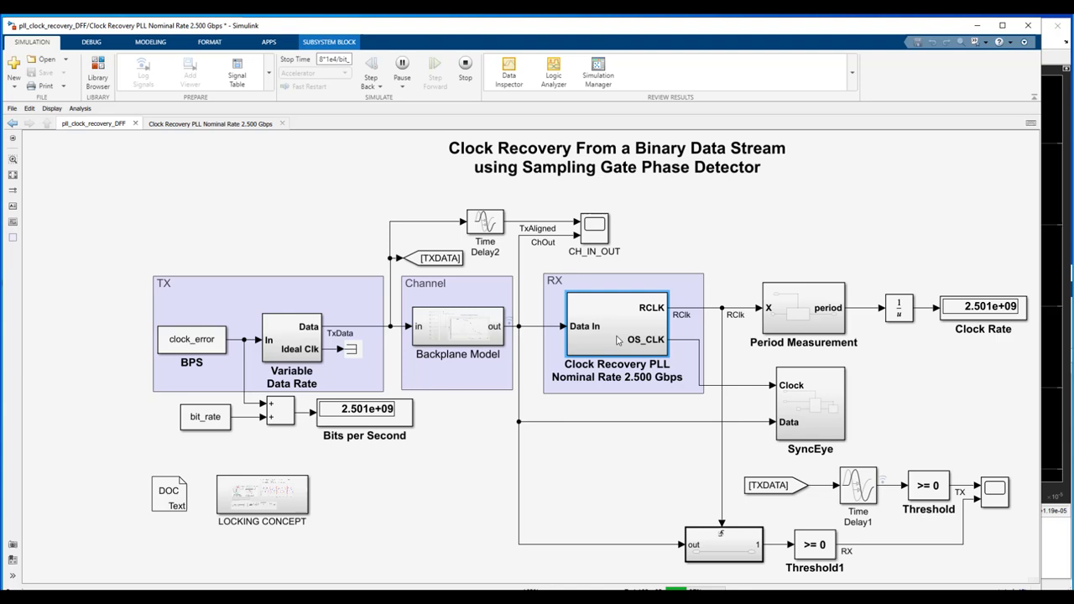
double_click(618, 327)
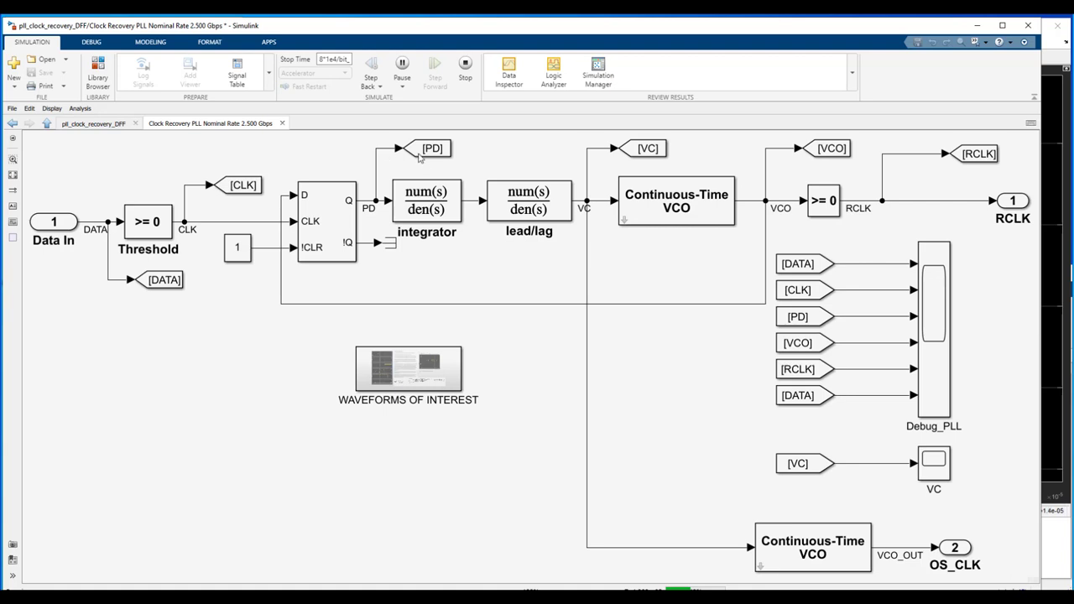
mouse_move(850, 156)
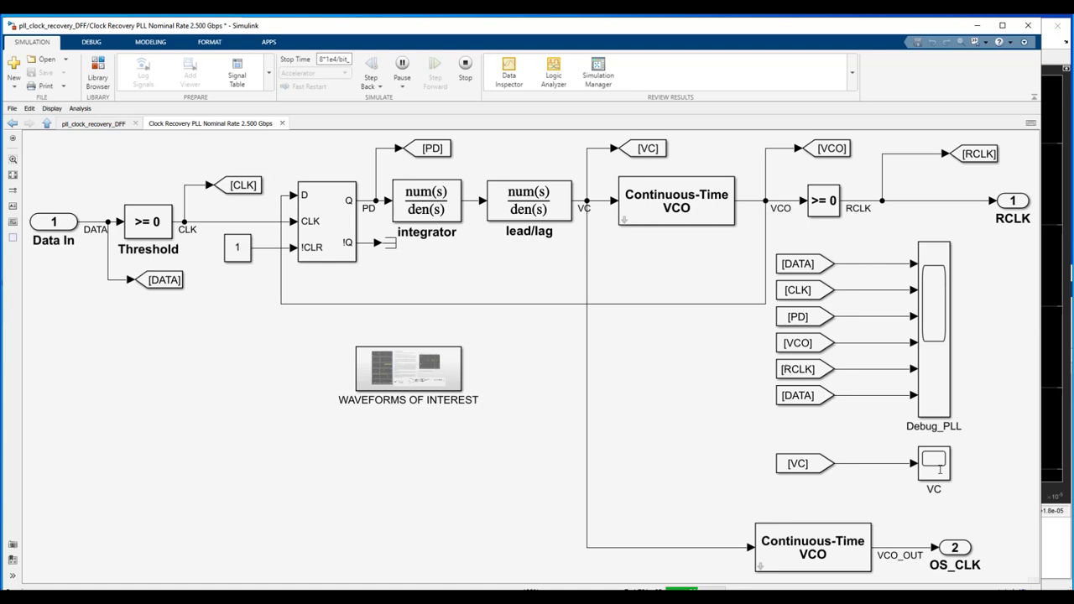
mouse_move(601, 212)
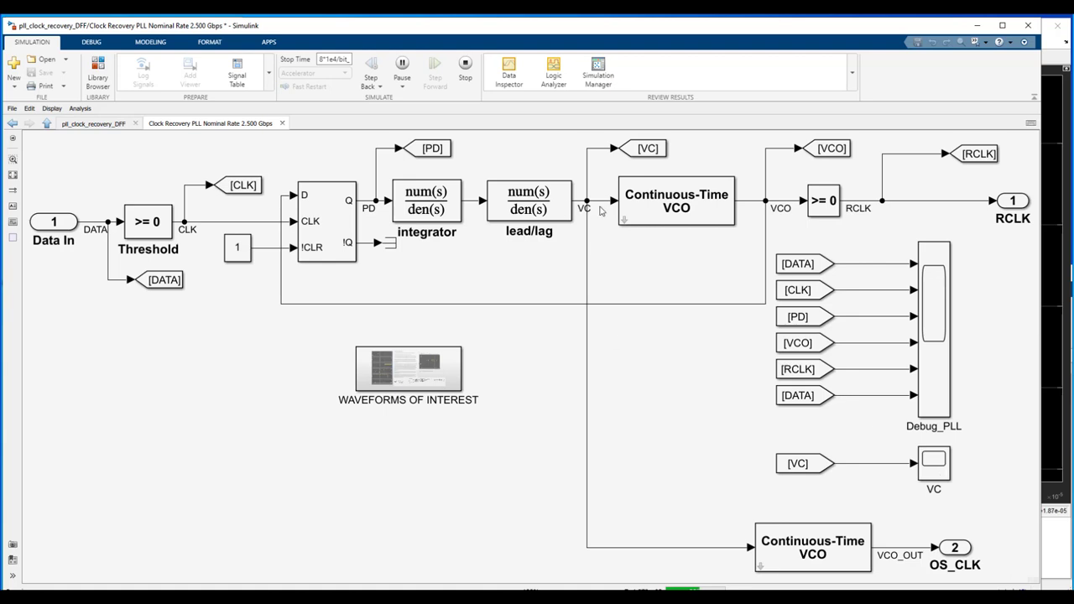
click(934, 463)
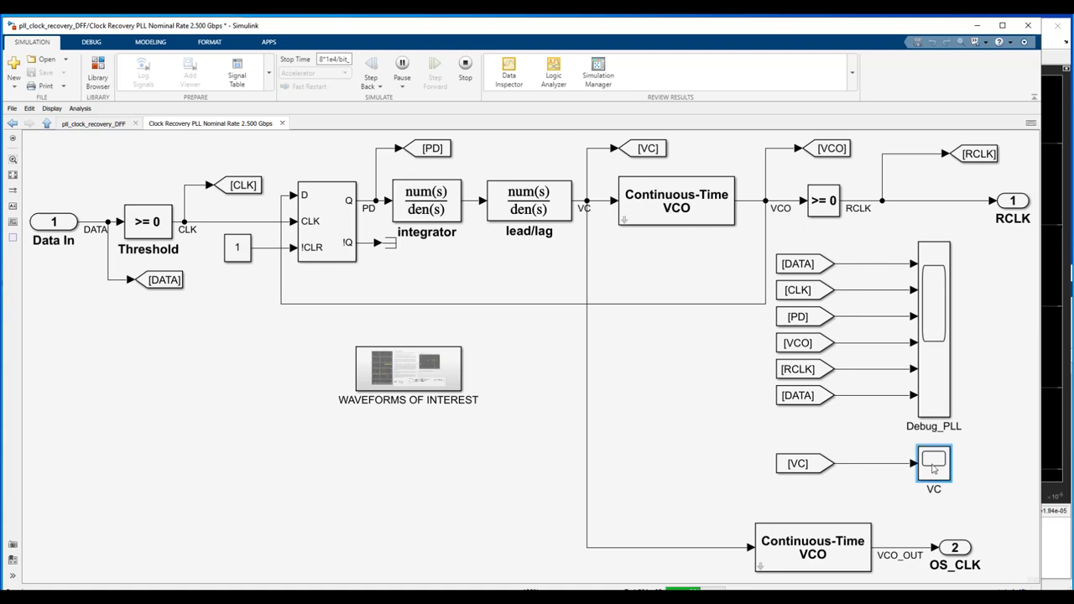
double_click(934, 463)
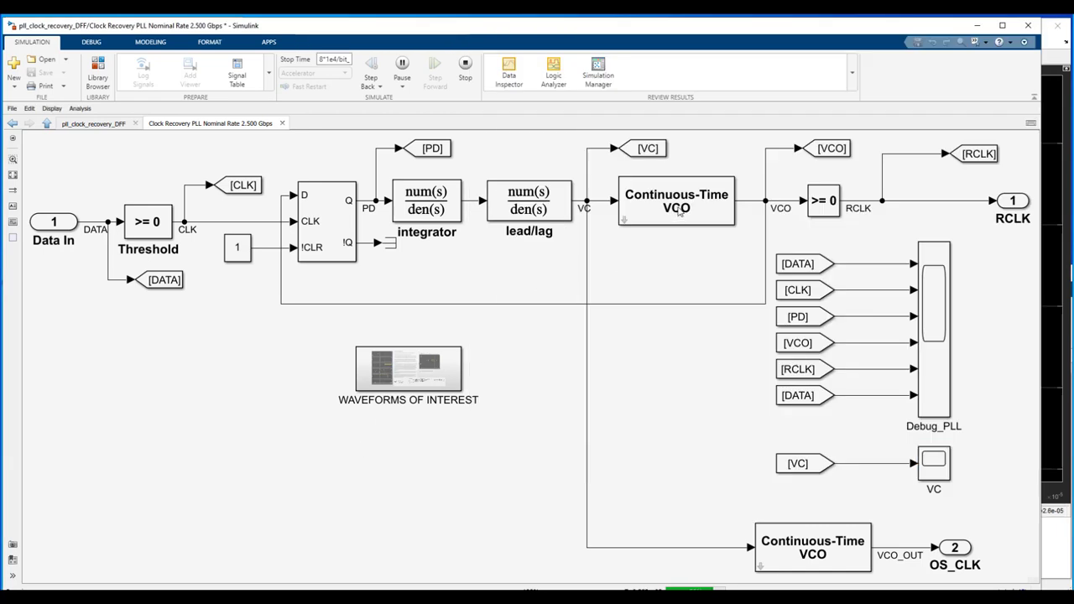
Step: Review the Continuous-Time VCO's amplitude and bit_rate sensitivity, leaving them unchanged
double_click(677, 201)
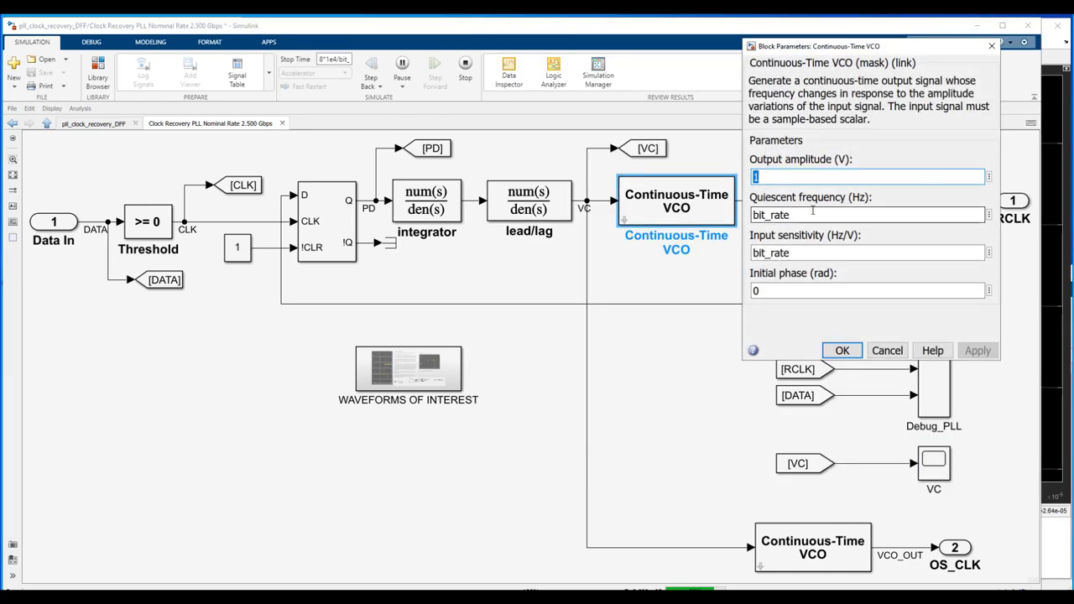
click(864, 252)
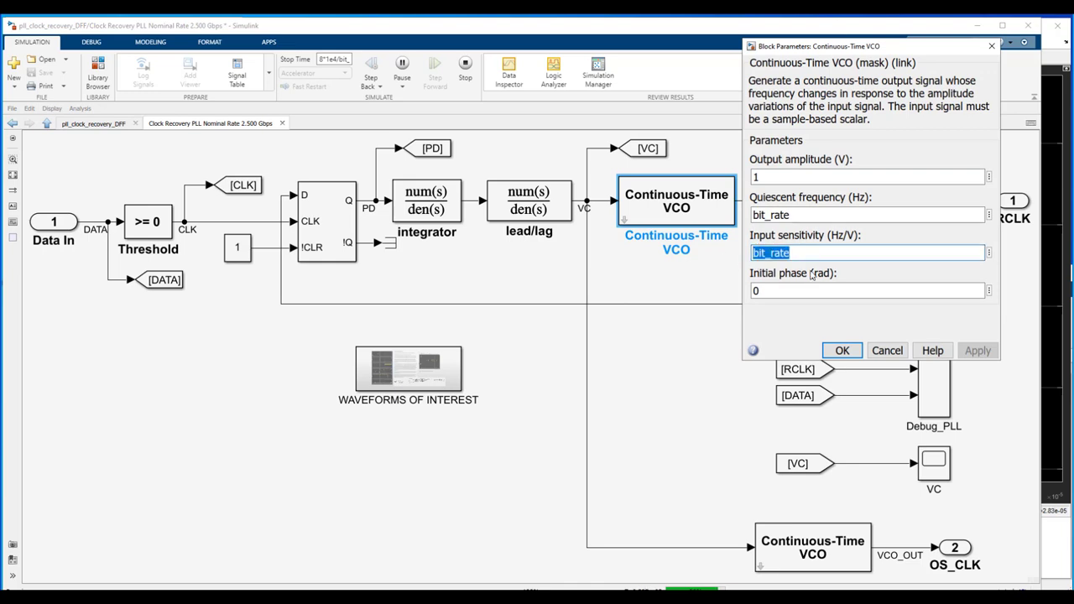
click(867, 215)
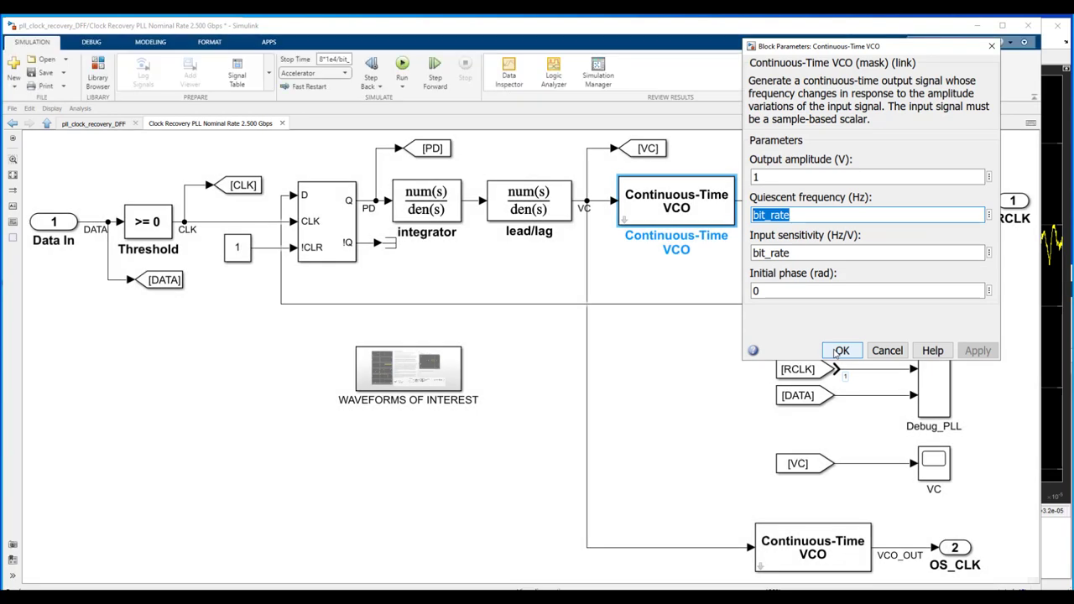
click(839, 351)
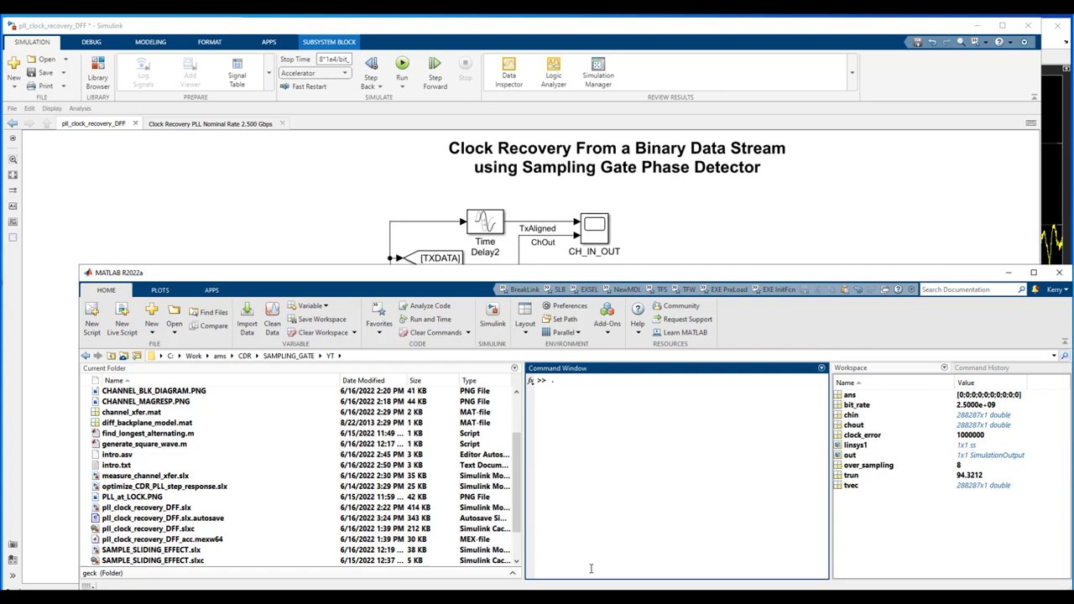
Step: Evaluate 4e-3*2.5e9 + 2.5 in the MATLAB command window
text(4e)
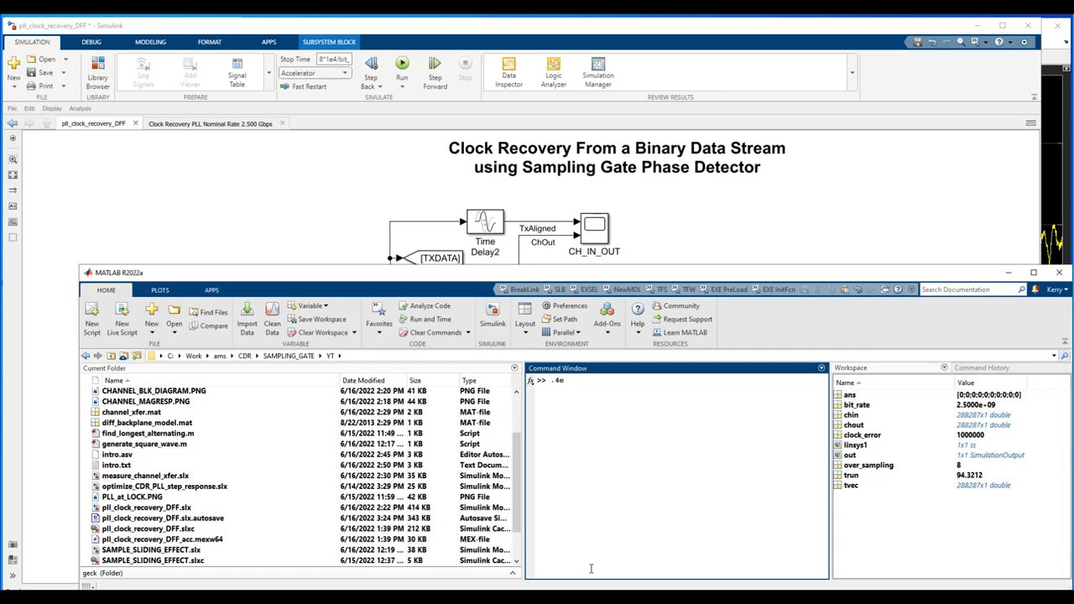
text(-3*)
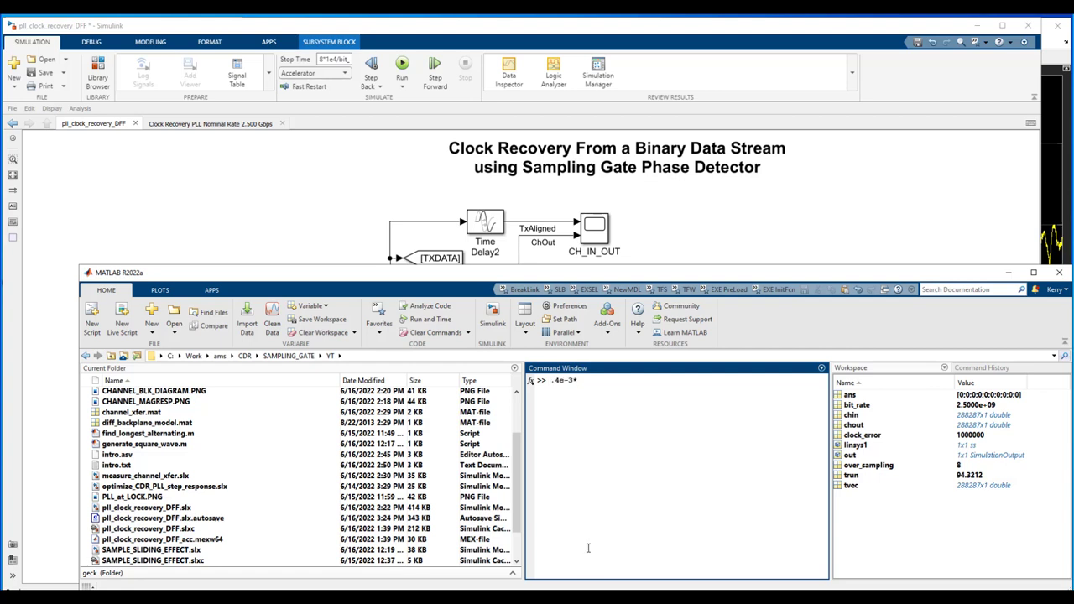
text(2.5e9)
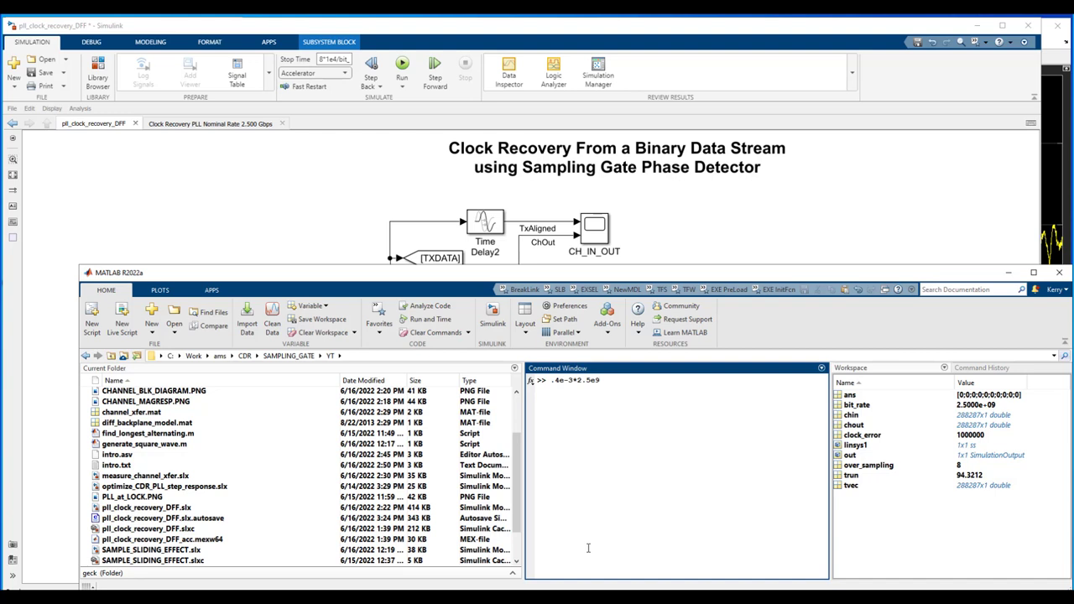
text(+ 2.5)
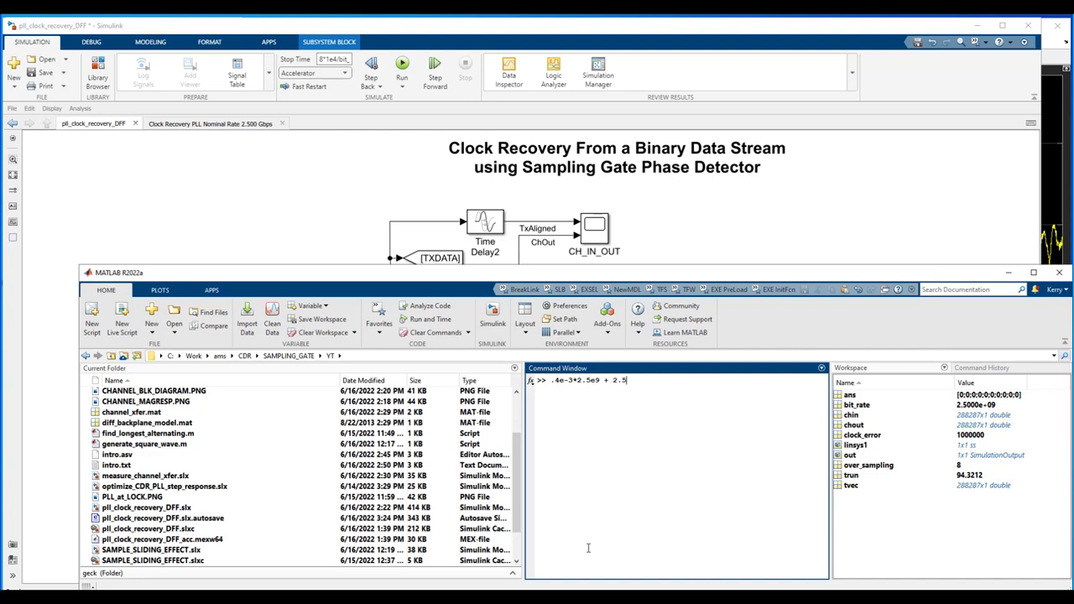
key(enter)
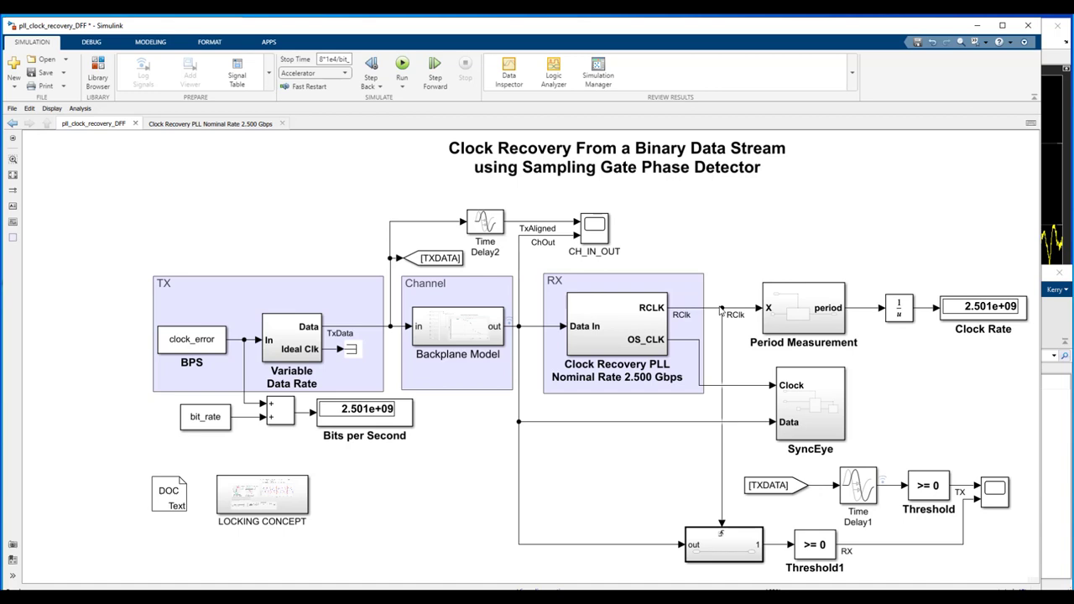
click(705, 309)
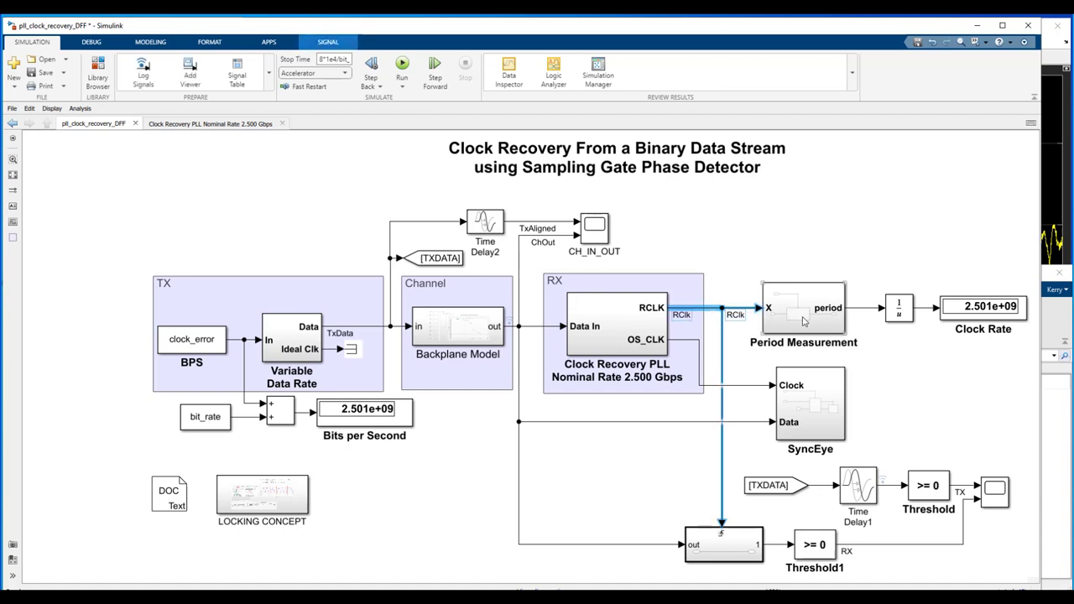
double_click(802, 309)
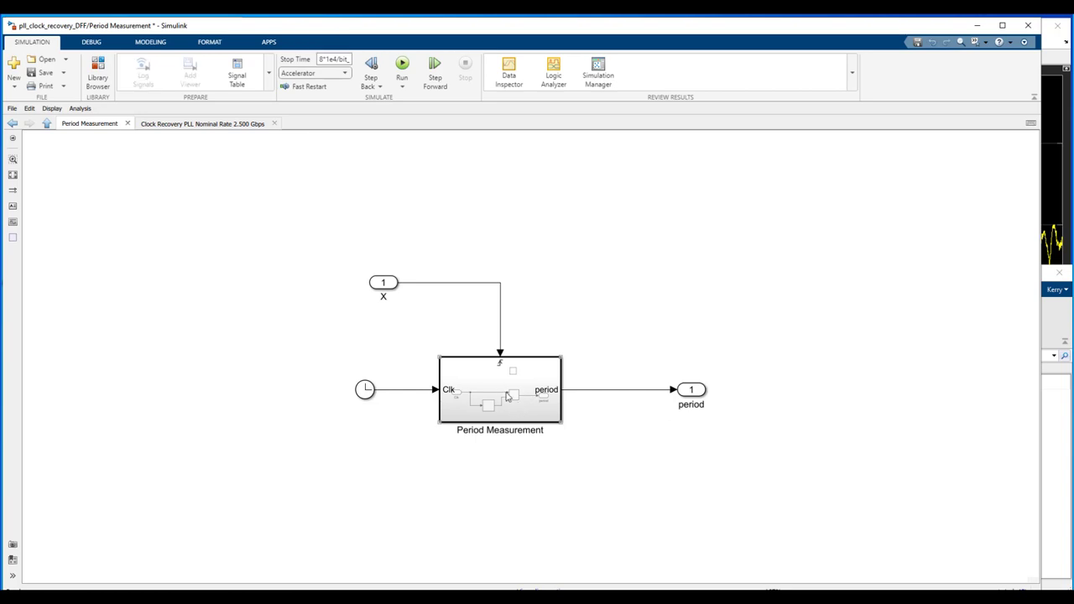
double_click(501, 389)
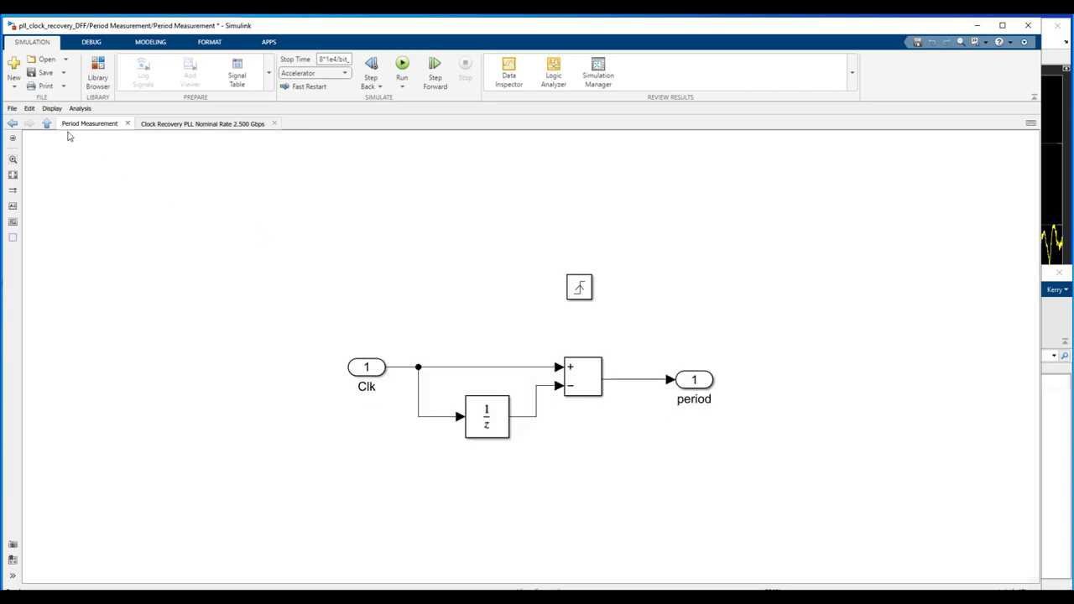
click(12, 125)
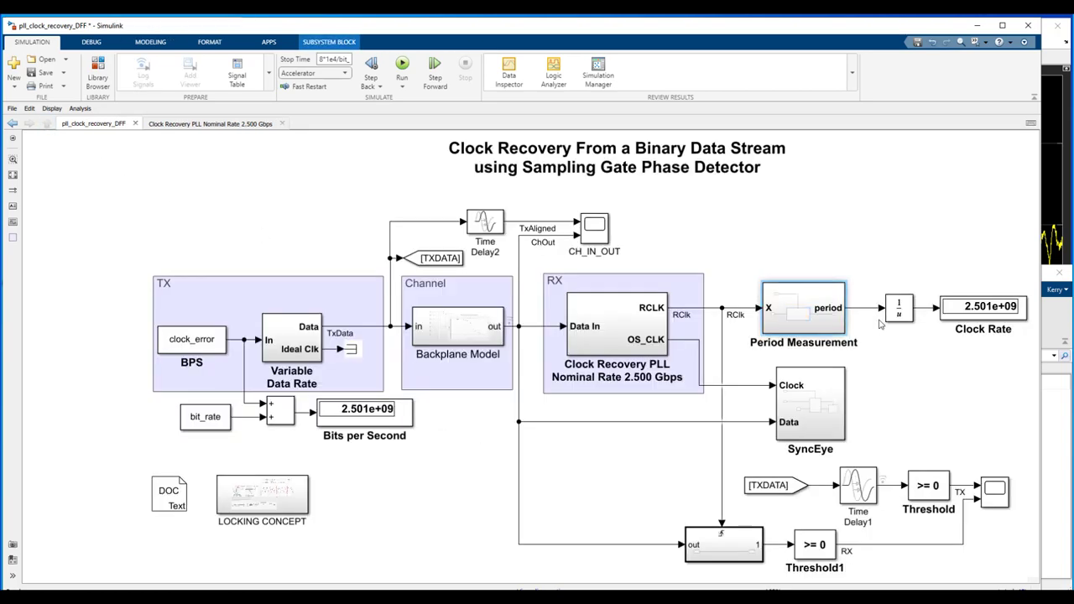
click(900, 309)
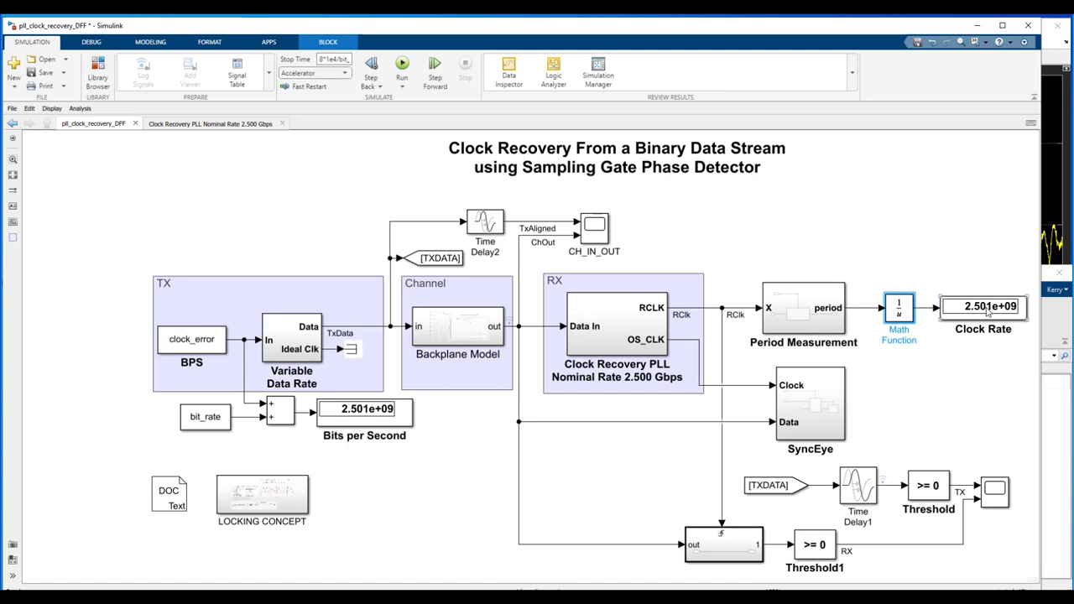
click(621, 328)
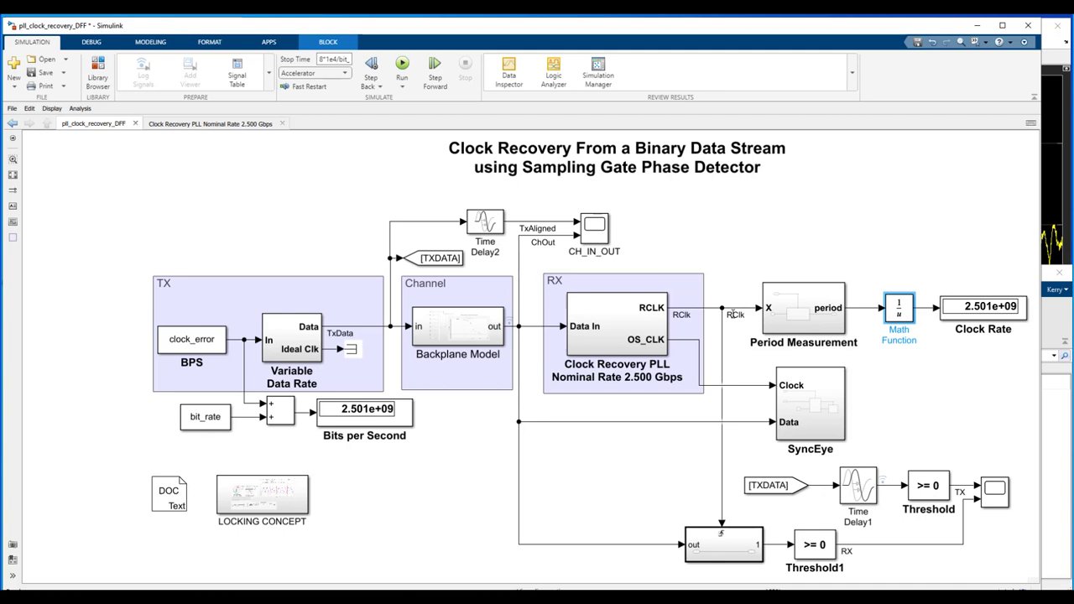
click(594, 229)
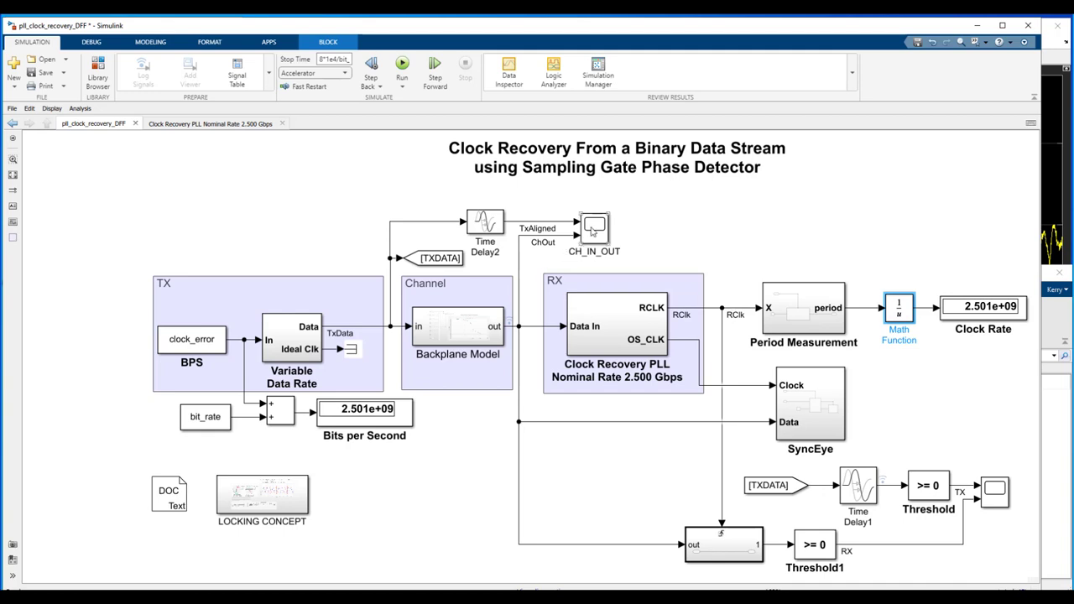
click(594, 229)
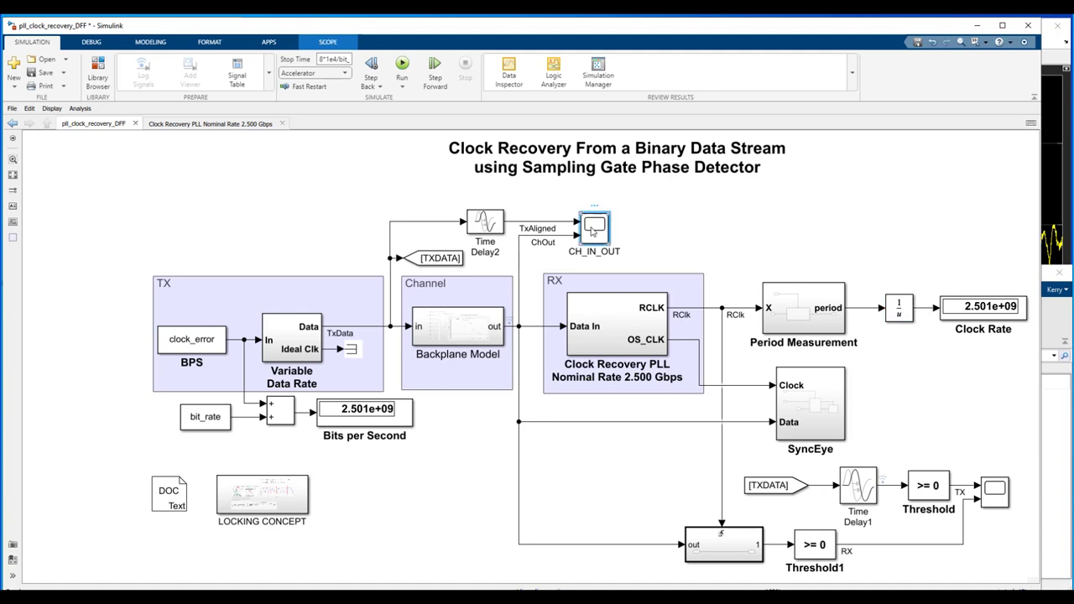
double_click(594, 228)
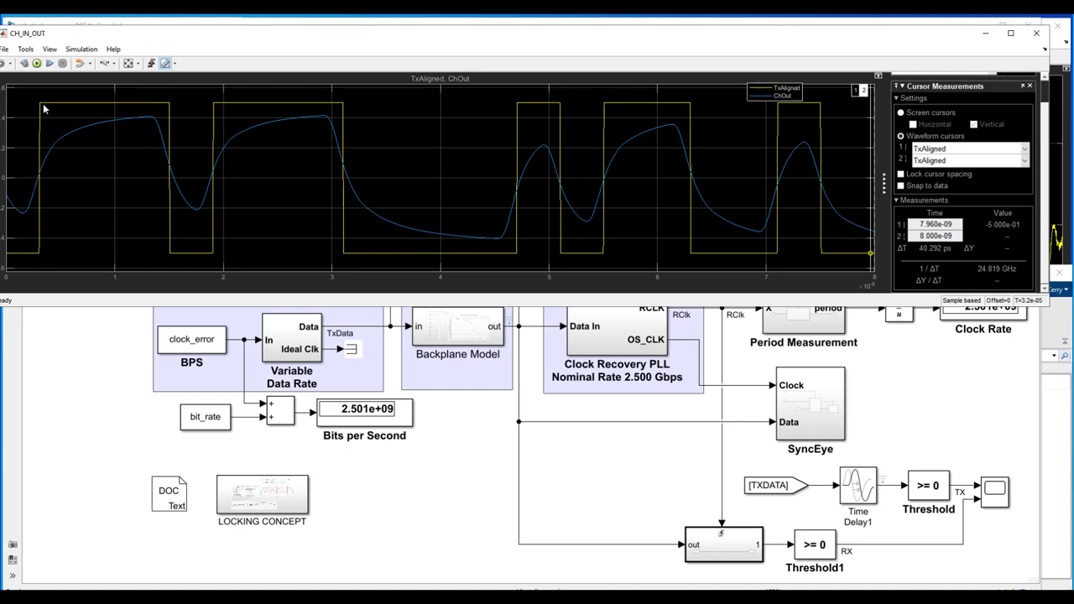
mouse_move(192, 260)
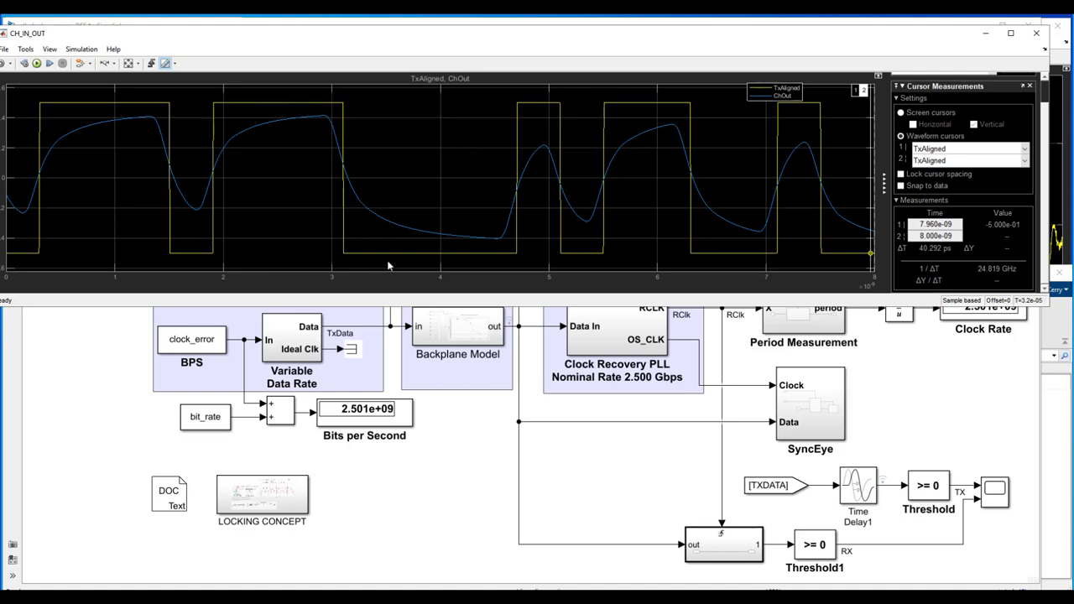
mouse_move(109, 134)
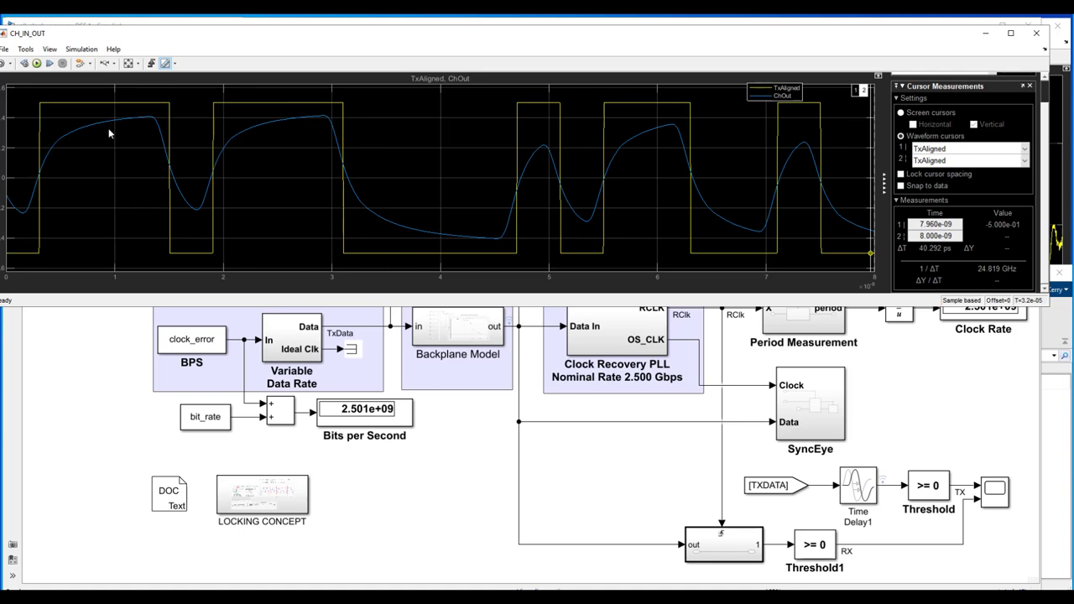
mouse_move(208, 183)
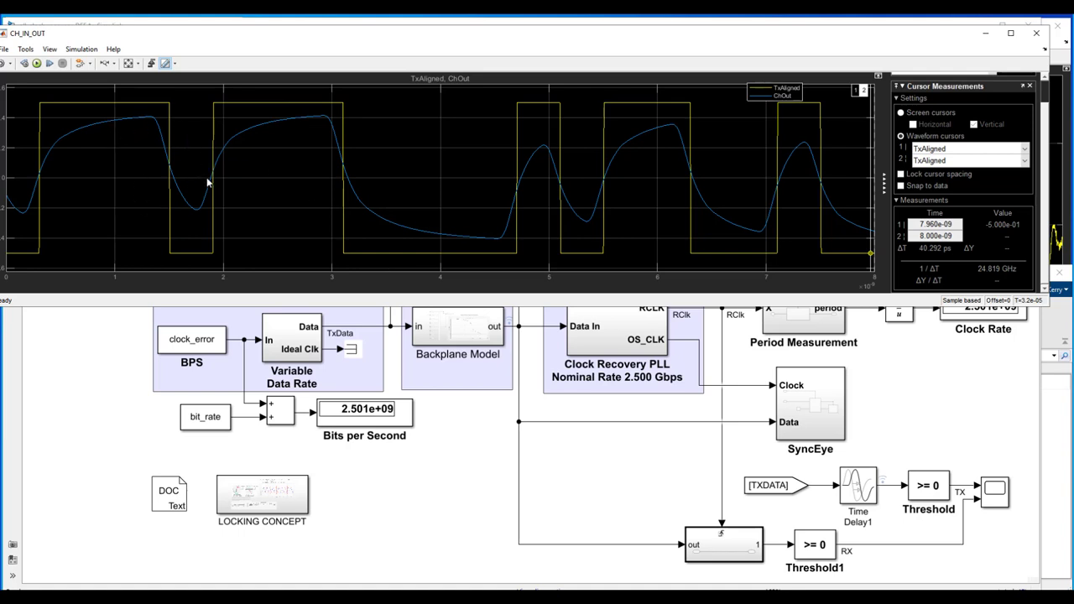
mouse_move(550, 168)
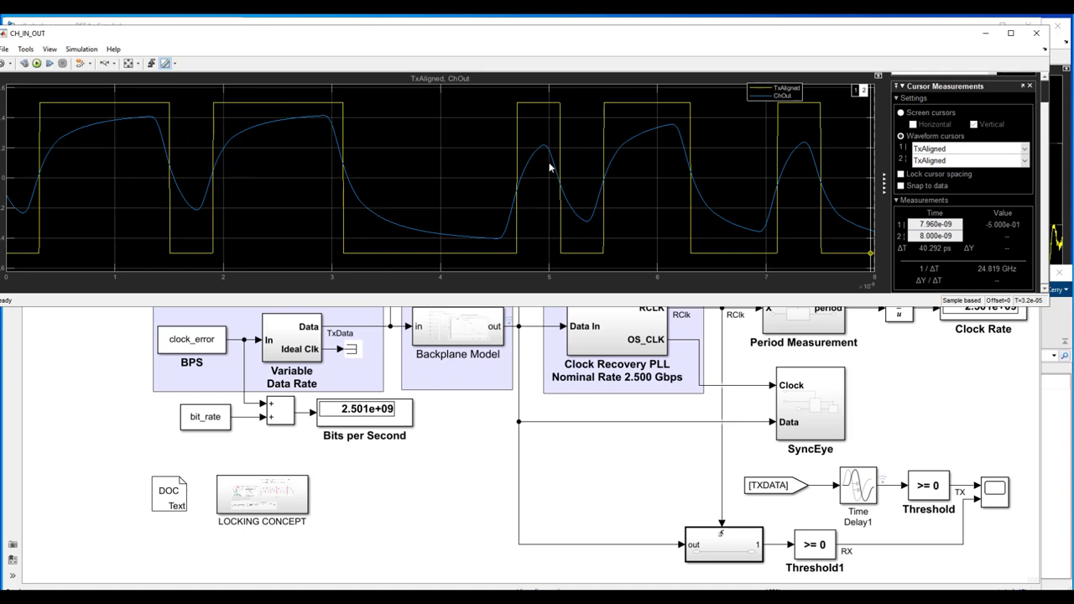
click(191, 339)
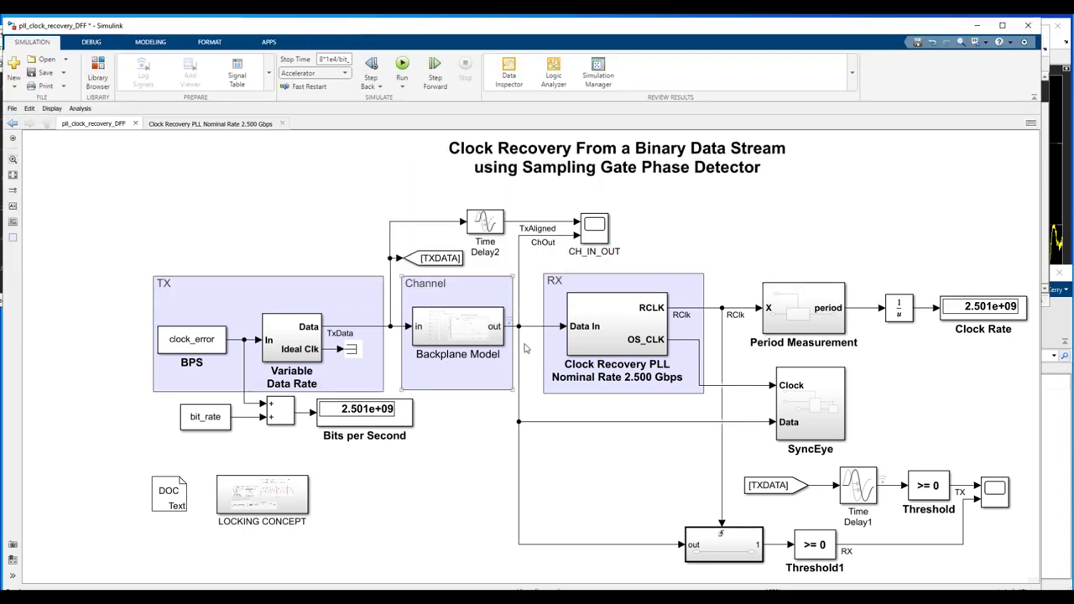
Step: Go inside the Clock Recovery PLL and show the WAVEFORMS OF INTEREST explanation
click(618, 326)
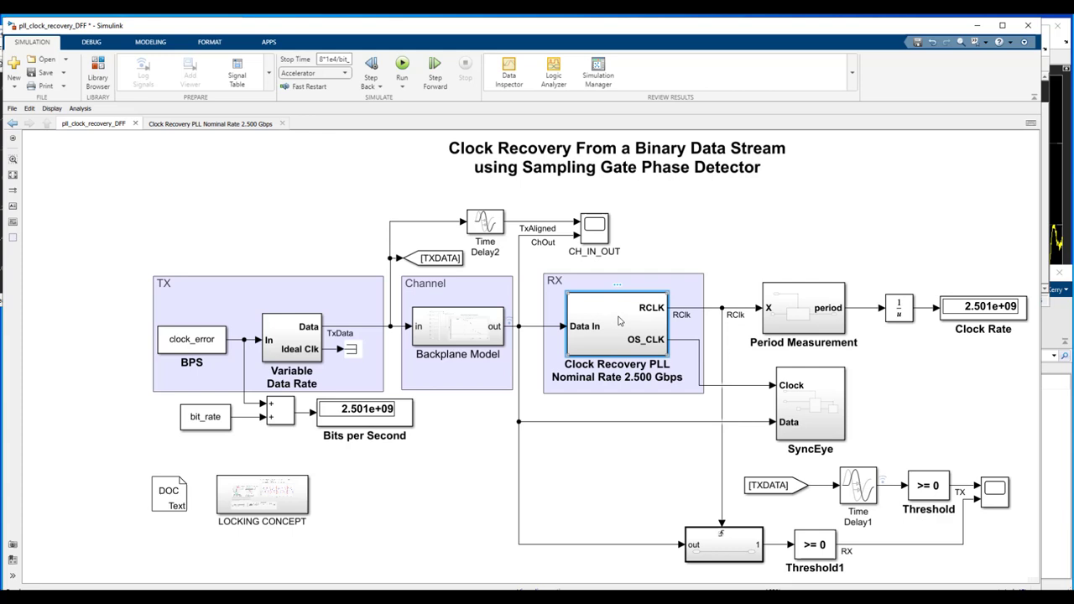
double_click(617, 327)
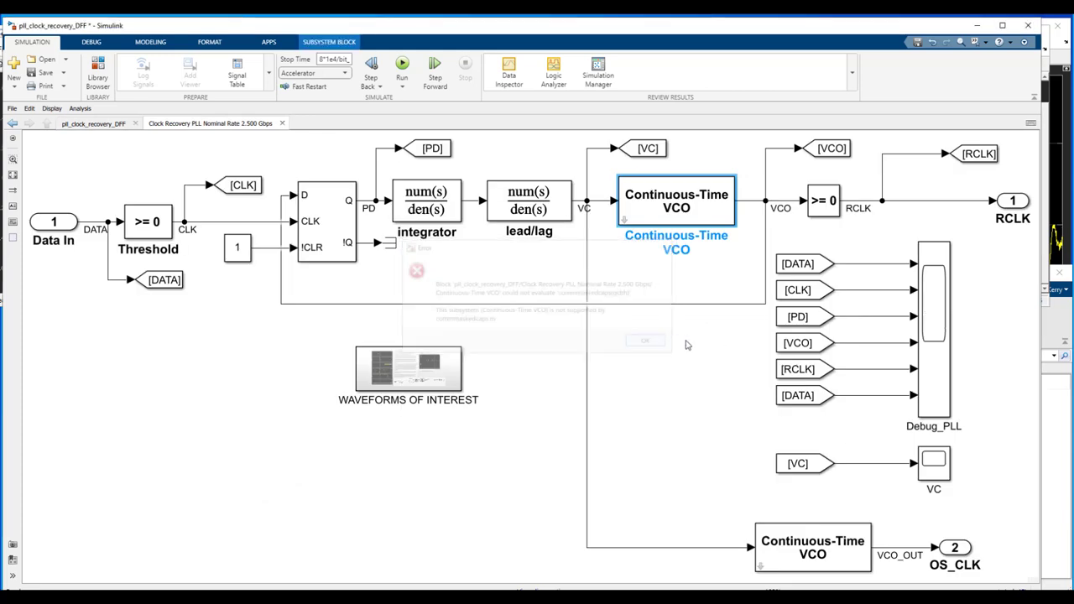
click(645, 341)
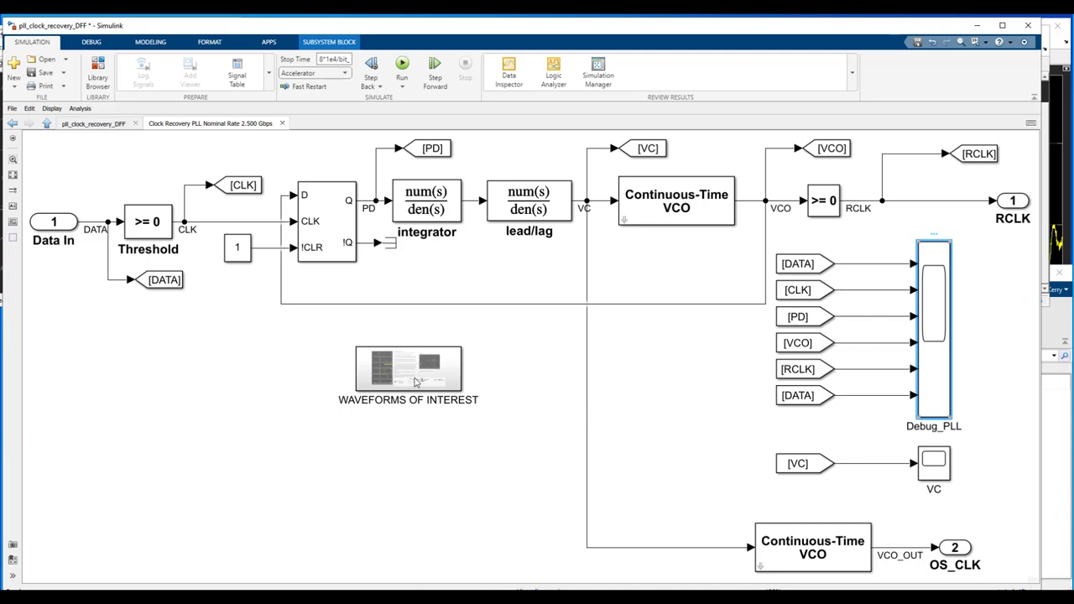
double_click(408, 369)
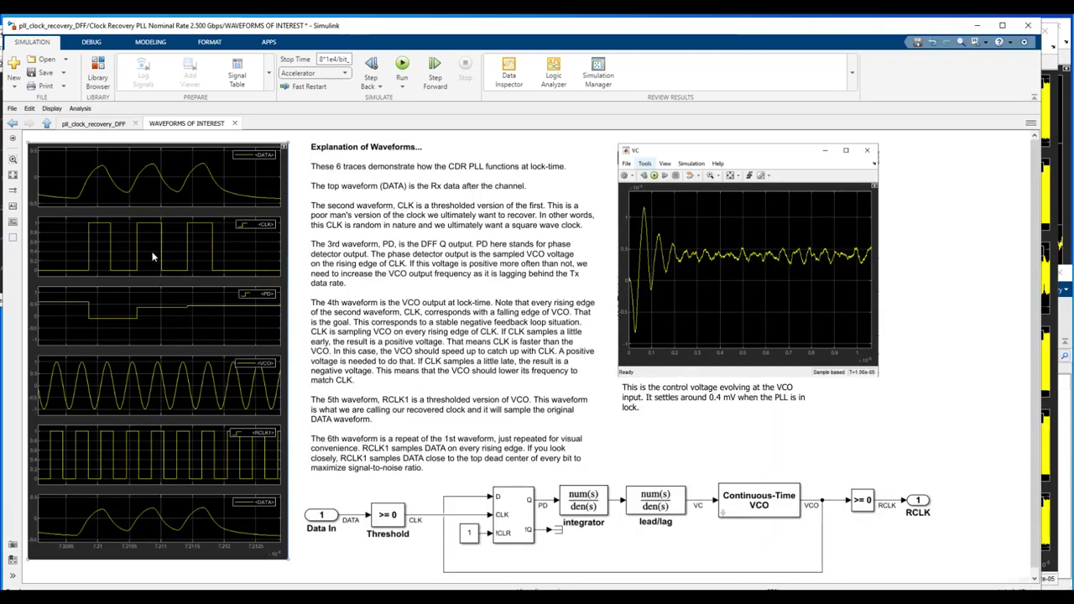